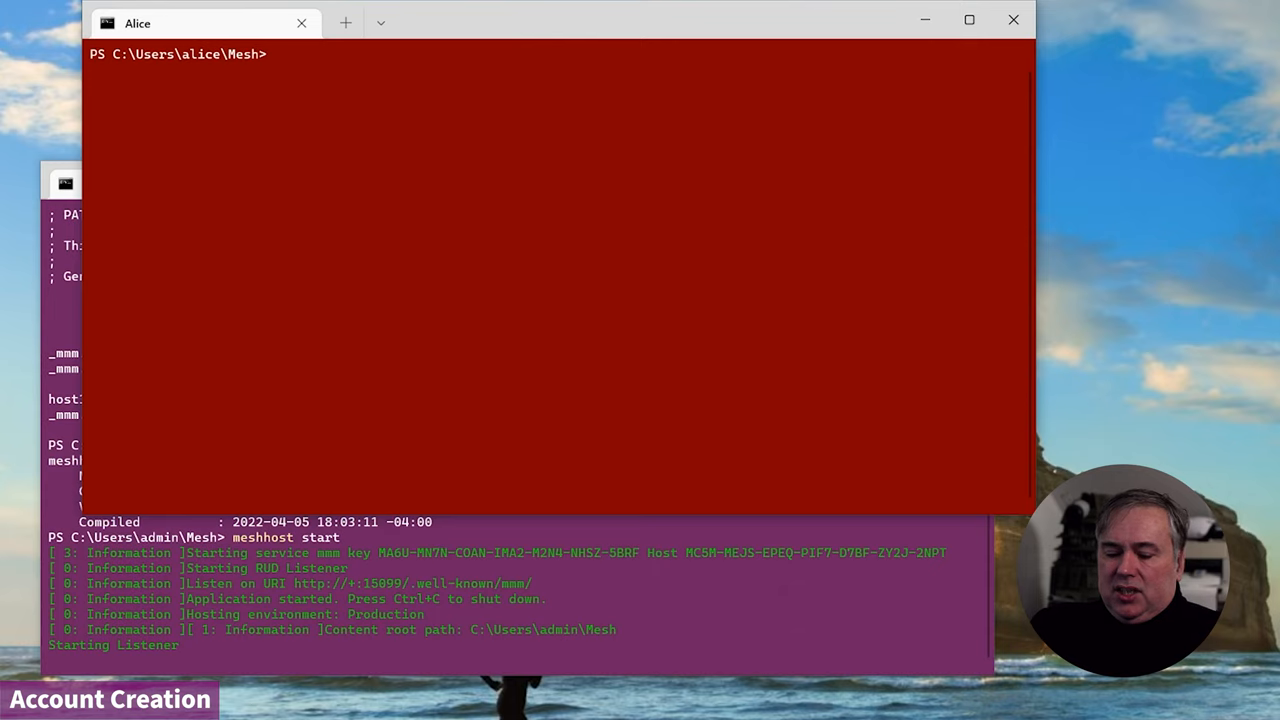
Step: Run meshman about to report the Mesh command line tool version 1.0.0.23
{"action": "type", "text": "meshman about"}
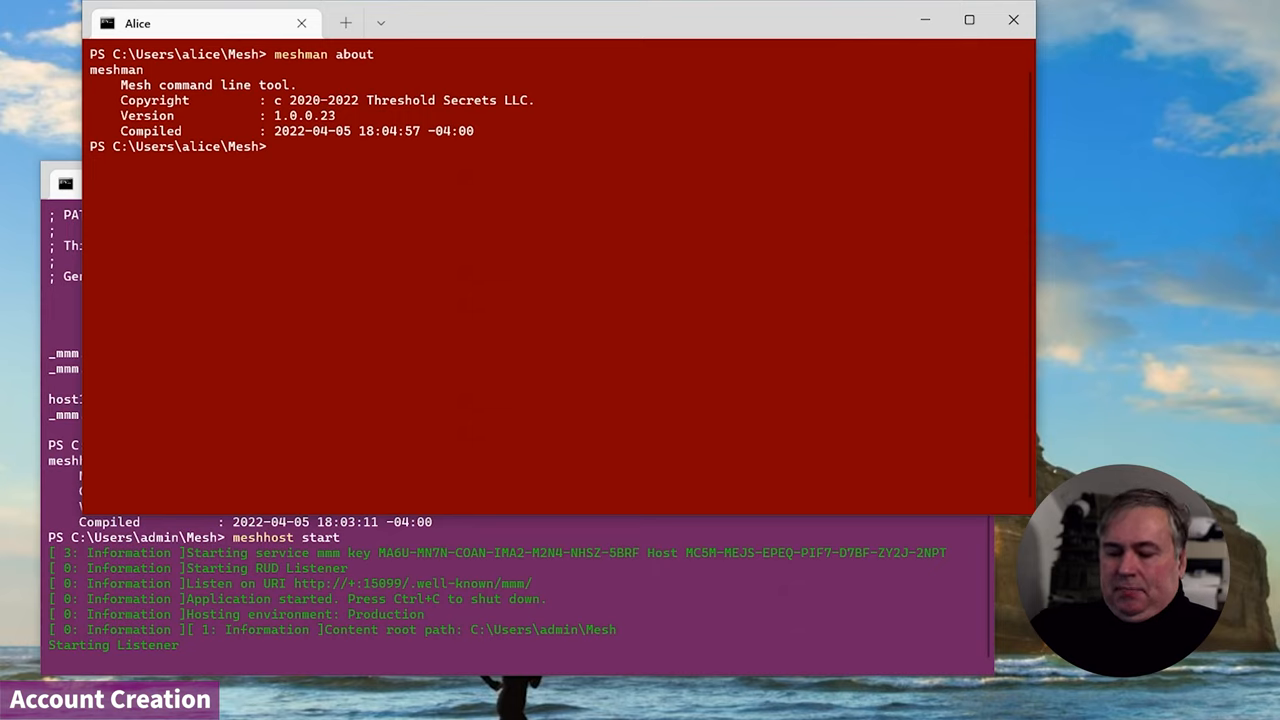
{"action": "type", "text": "meshman"}
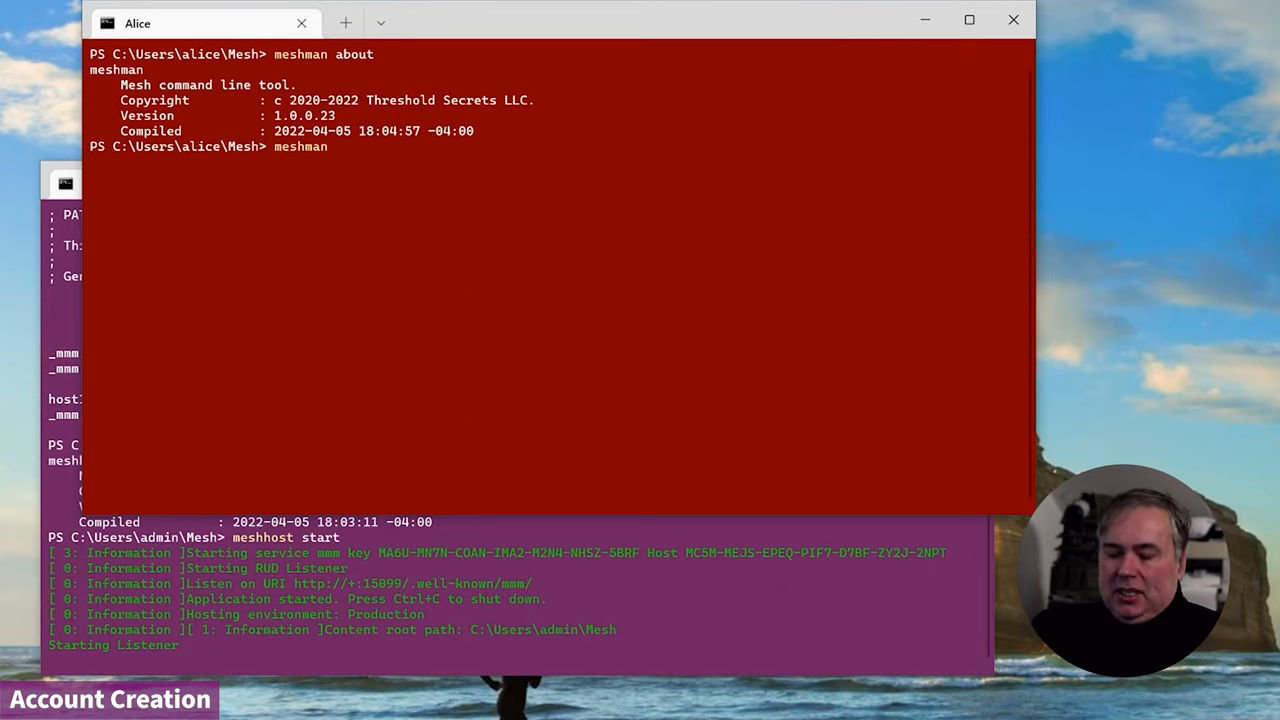
{"action": "type", "text": "account h"}
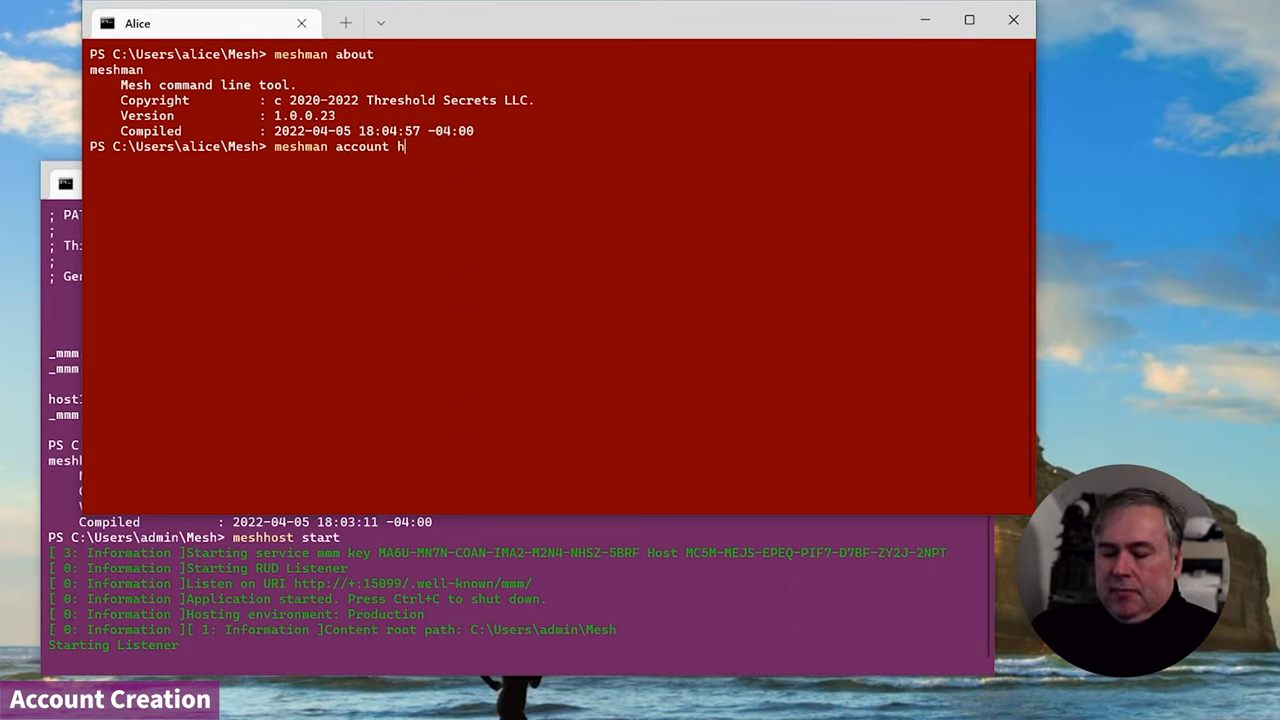
{"action": "type", "text": "ello"}
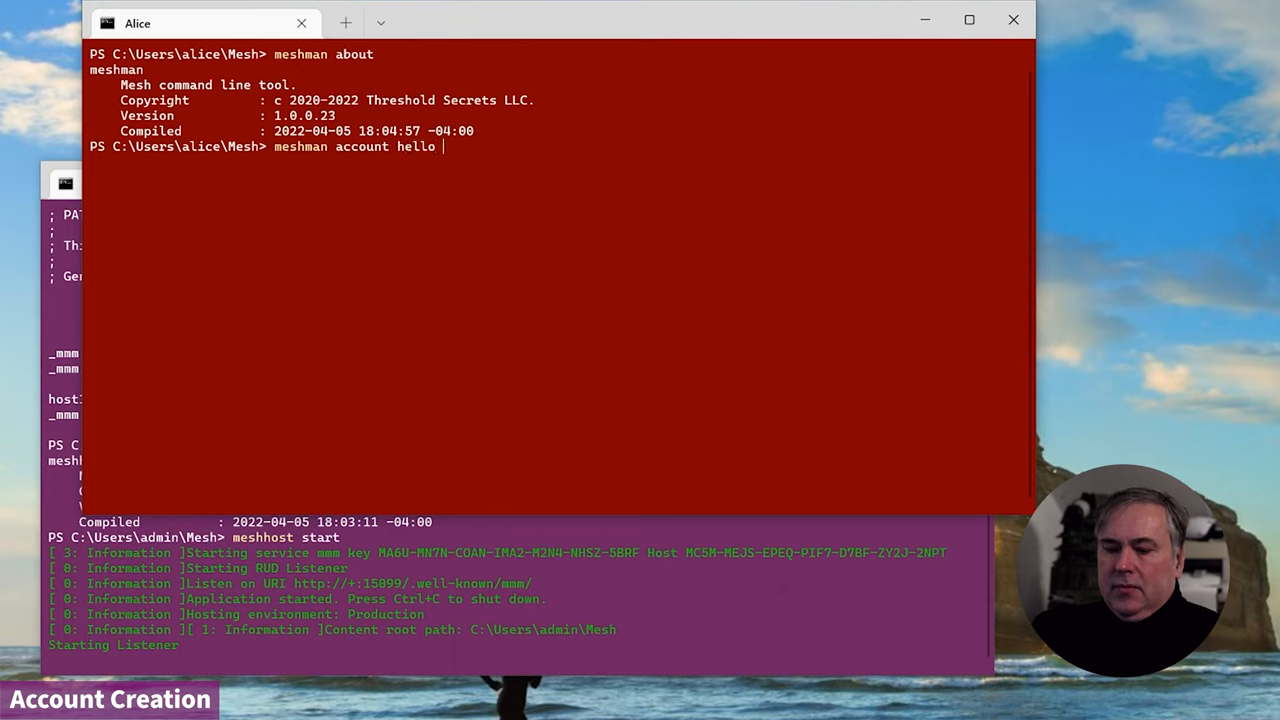
{"action": "type", "text": "alice@ex"}
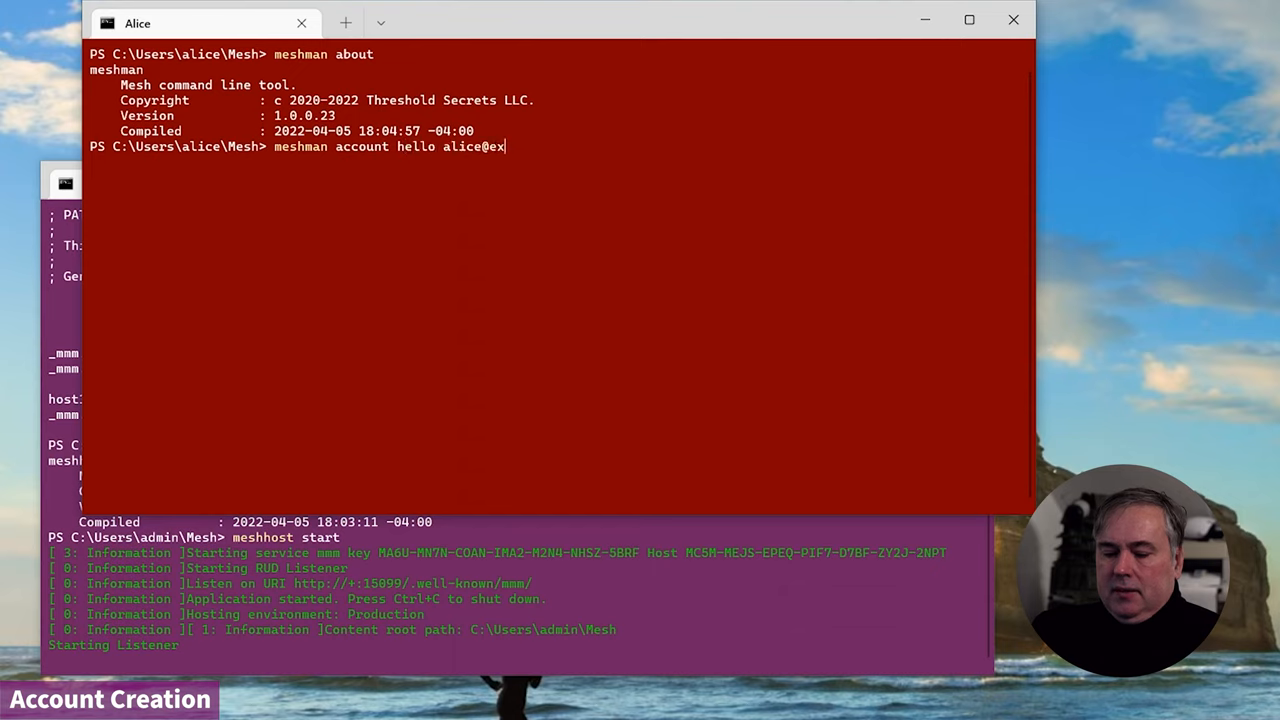
{"action": "type", "text": "ample.com"}
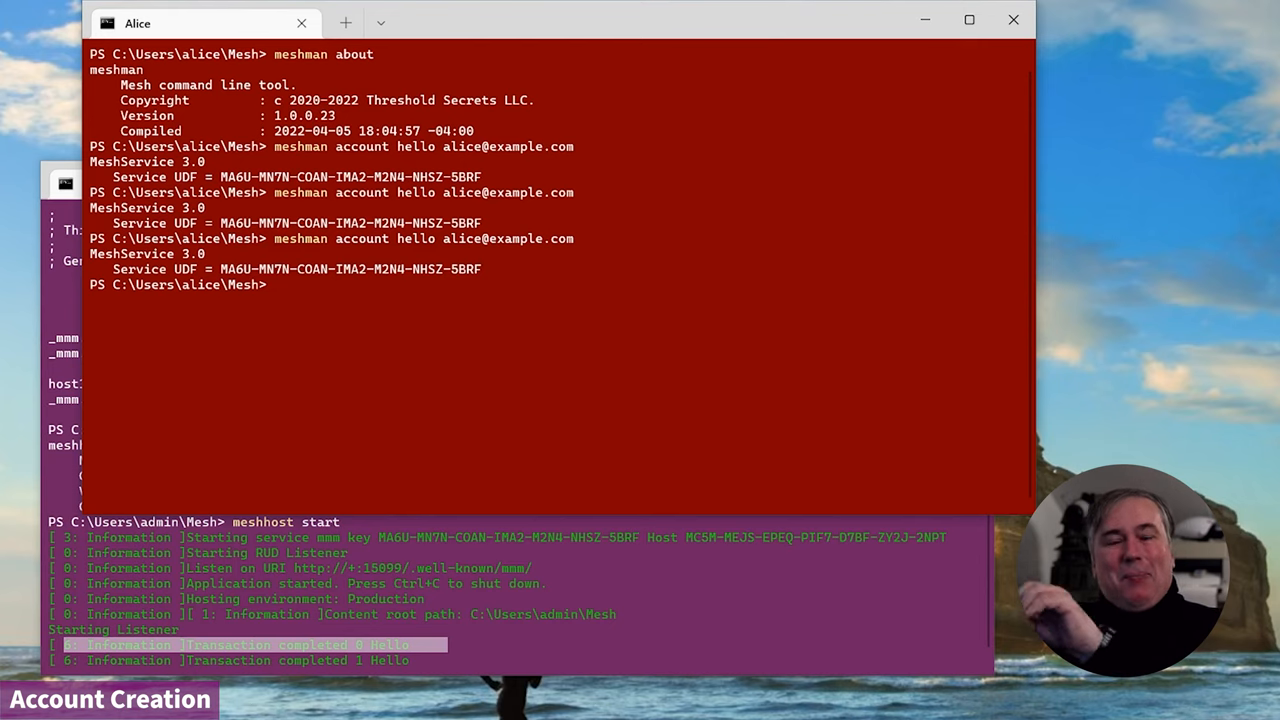
{"action": "type", "text": "meshman account hello alice@example.com"}
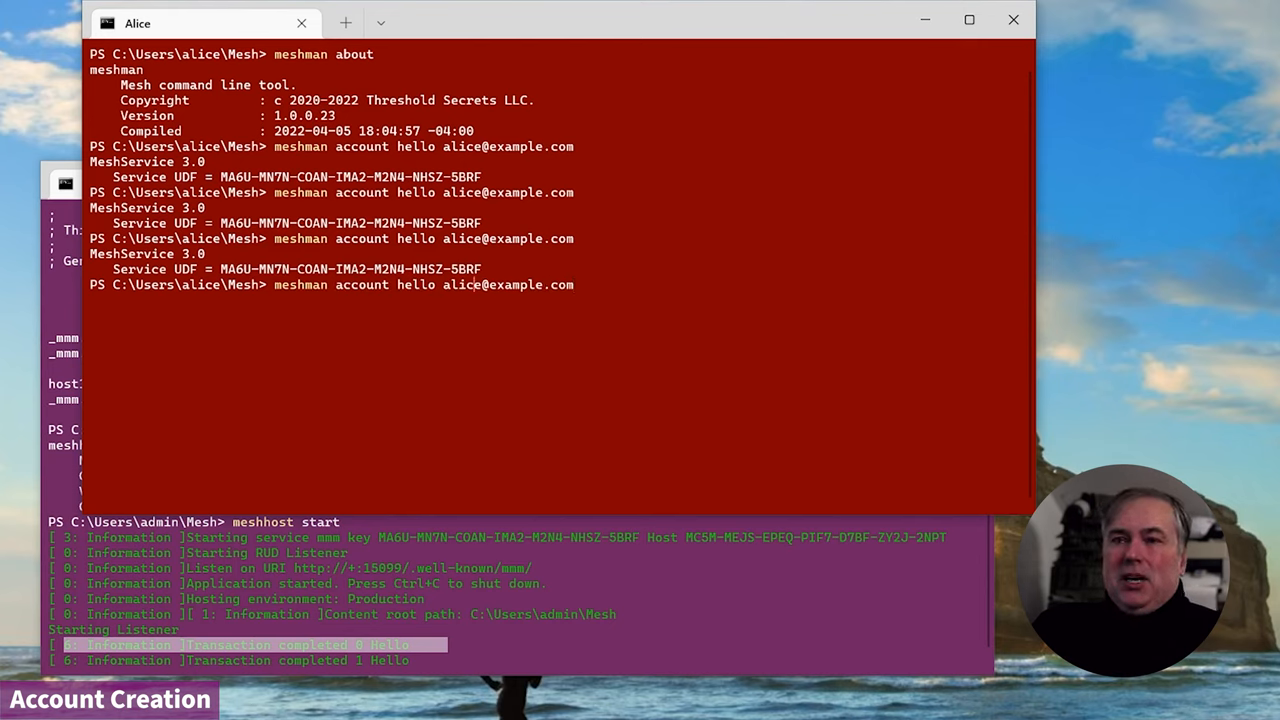
{"action": "key", "text": "Backspace"}
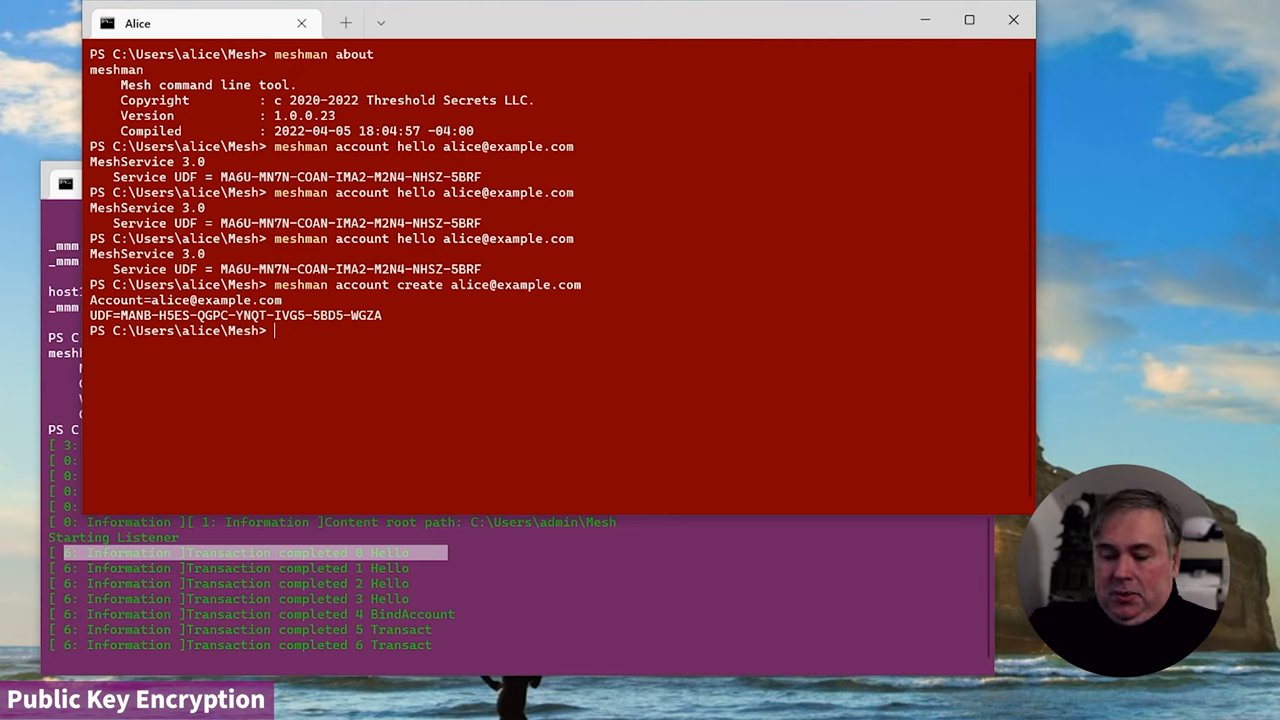
{"action": "type", "text": "meshman dare encode"}
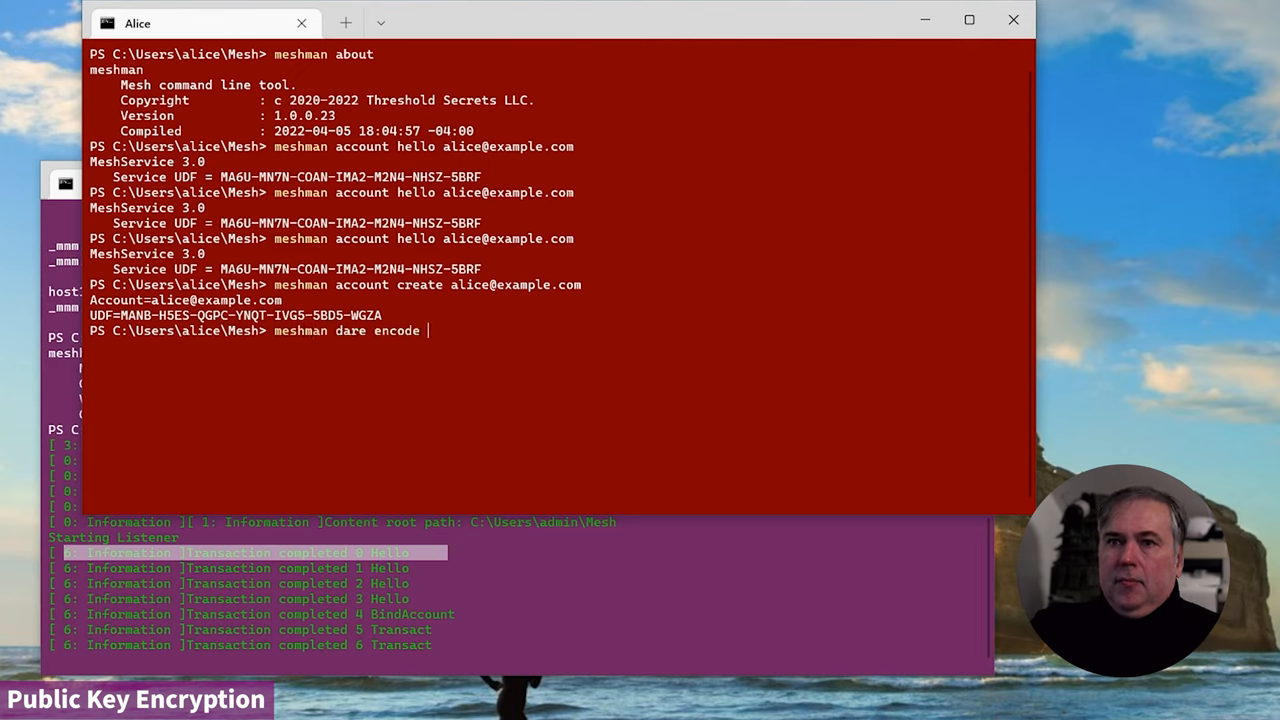
{"action": "type", "text": "foo.t"}
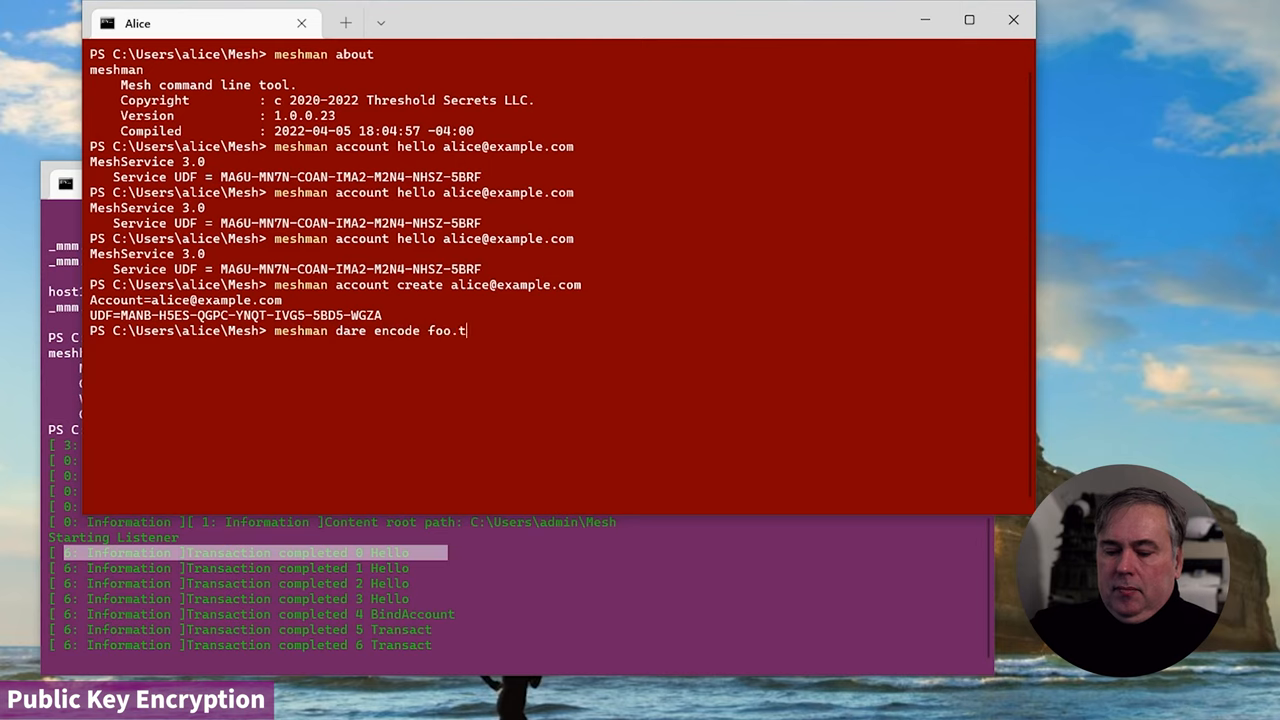
{"action": "type", "text": "xt"}
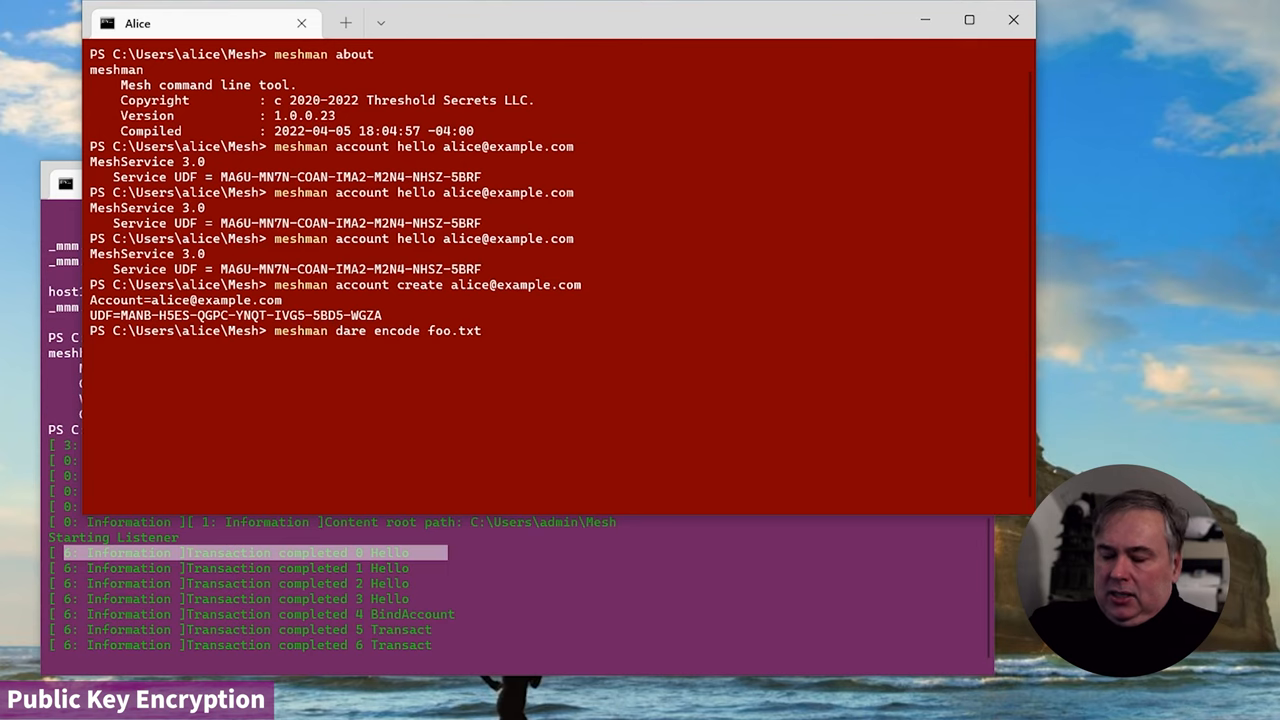
{"action": "type", "text": "/encr"}
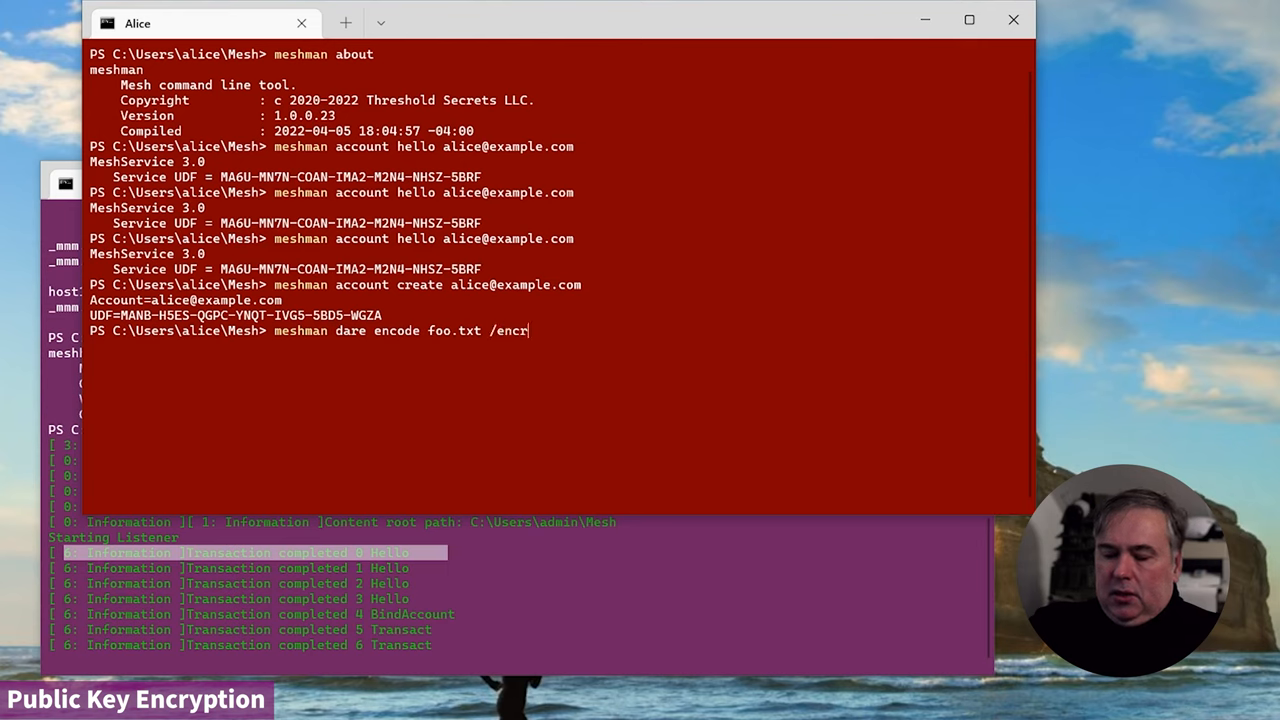
{"action": "type", "text": "y"}
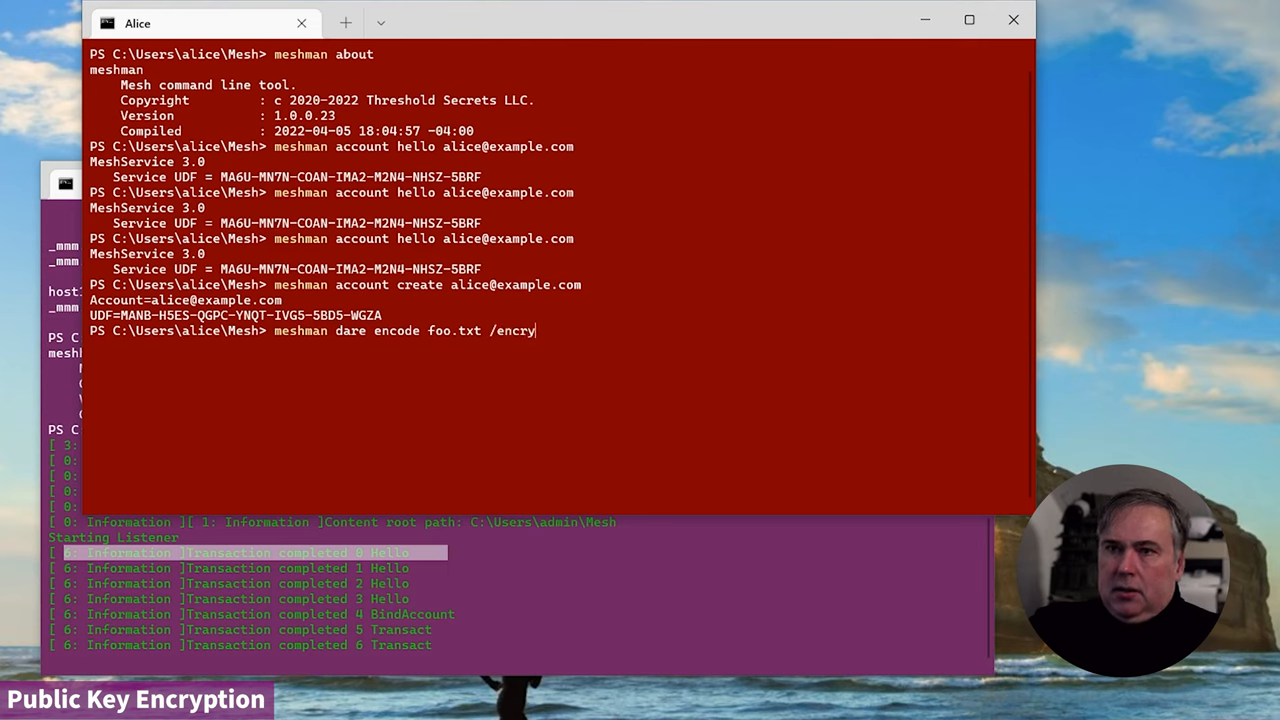
{"action": "type", "text": "pt=a"}
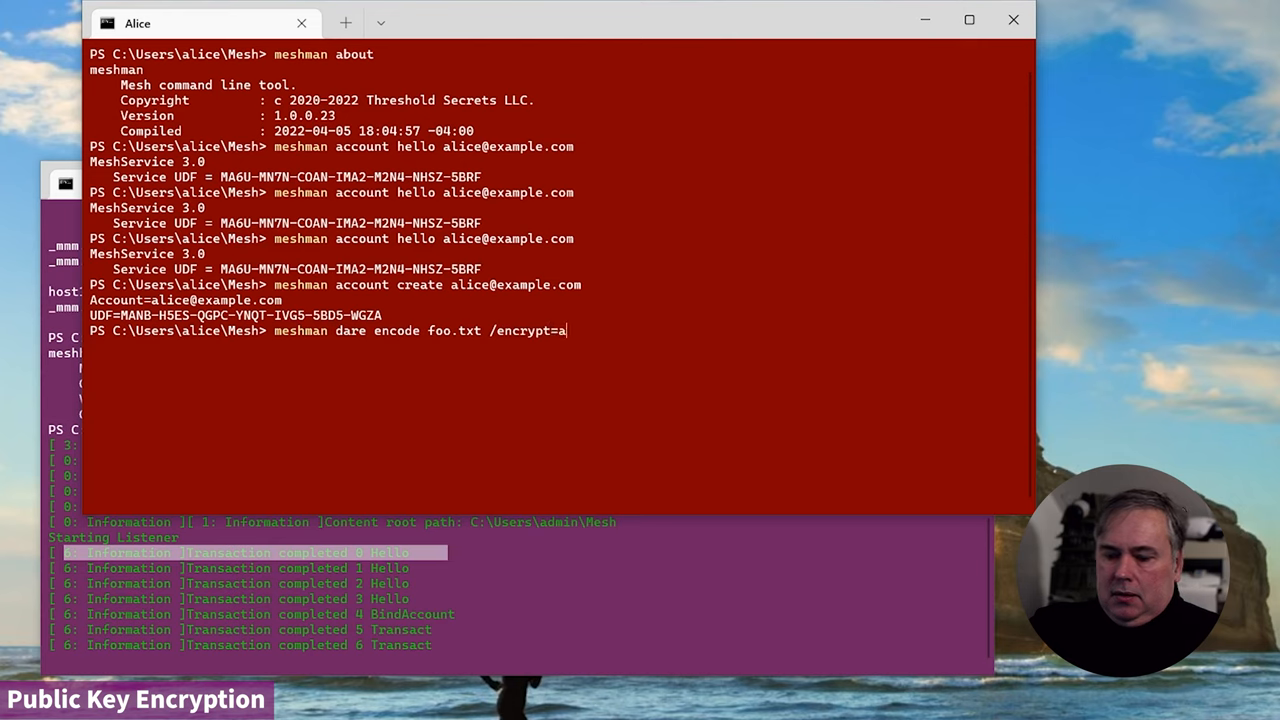
{"action": "type", "text": "lice@ex"}
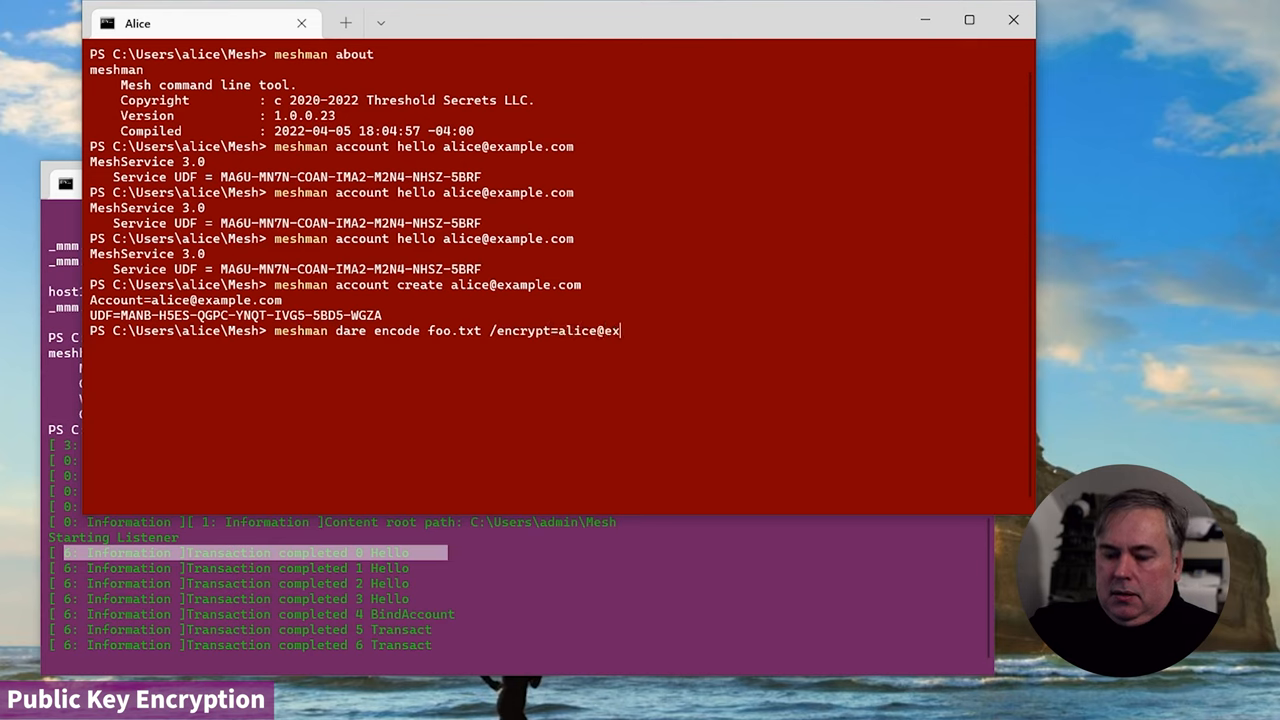
{"action": "type", "text": "ample.com"}
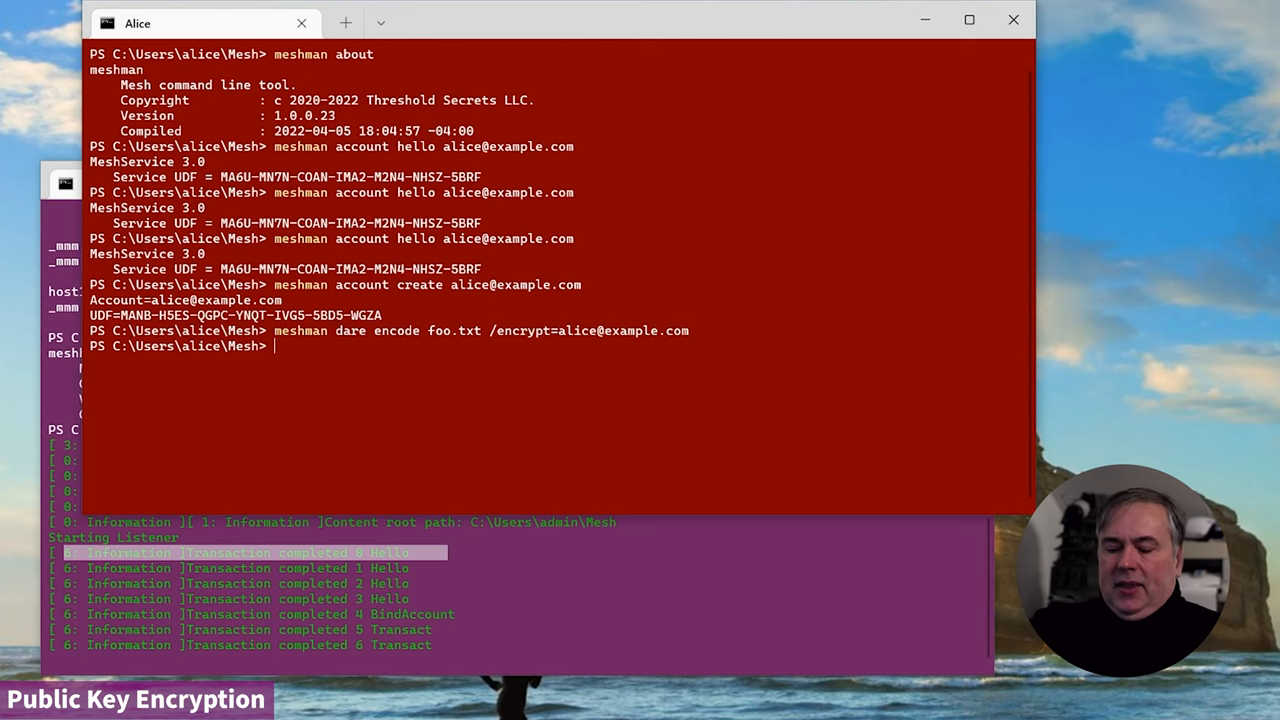
Step: List the folder to confirm foo.dare now sits beside foo.txt
{"action": "type", "text": "dir"}
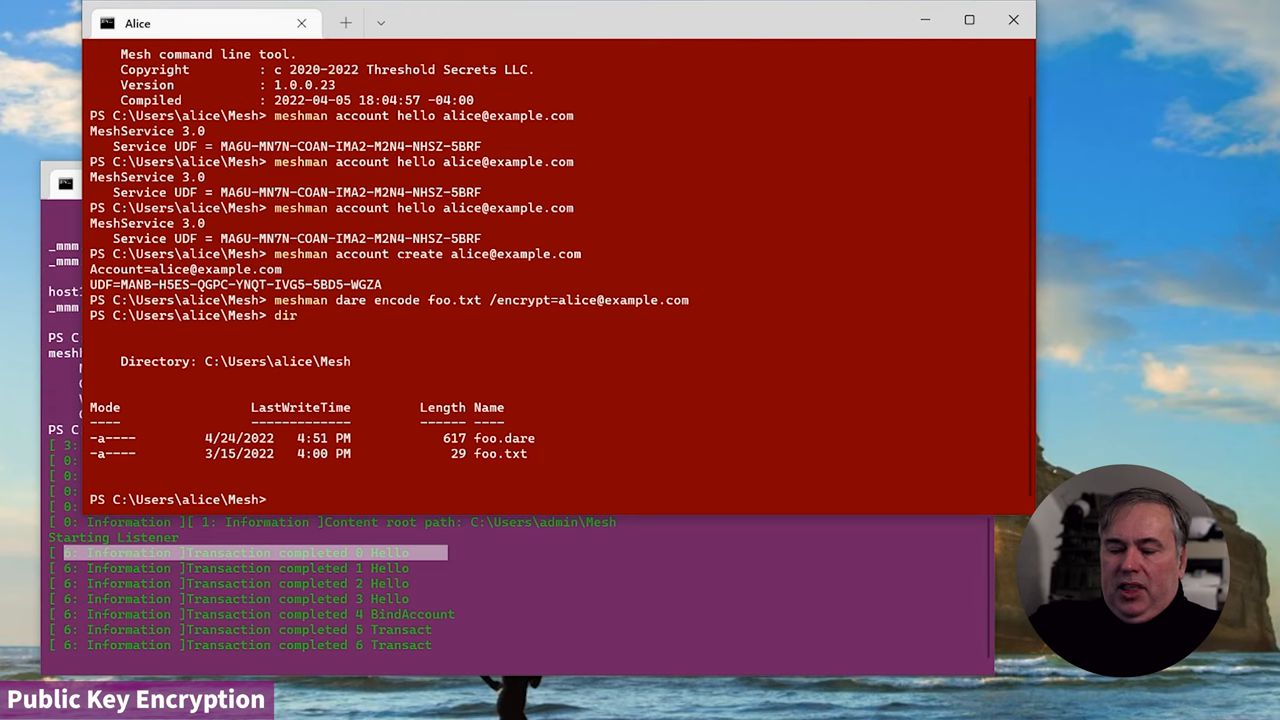
Step: Show foo.txt reads Mathematical Mesh test file
{"action": "type", "text": "cat"}
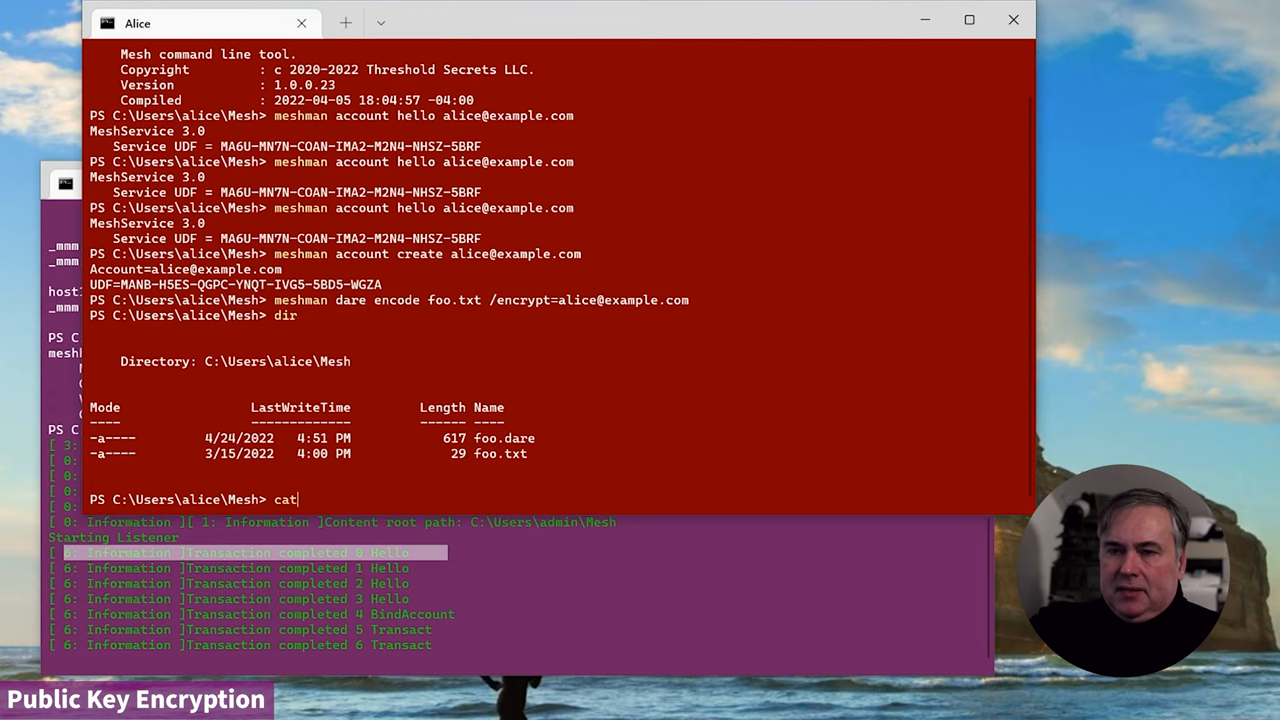
{"action": "type", "text": "foo.txt"}
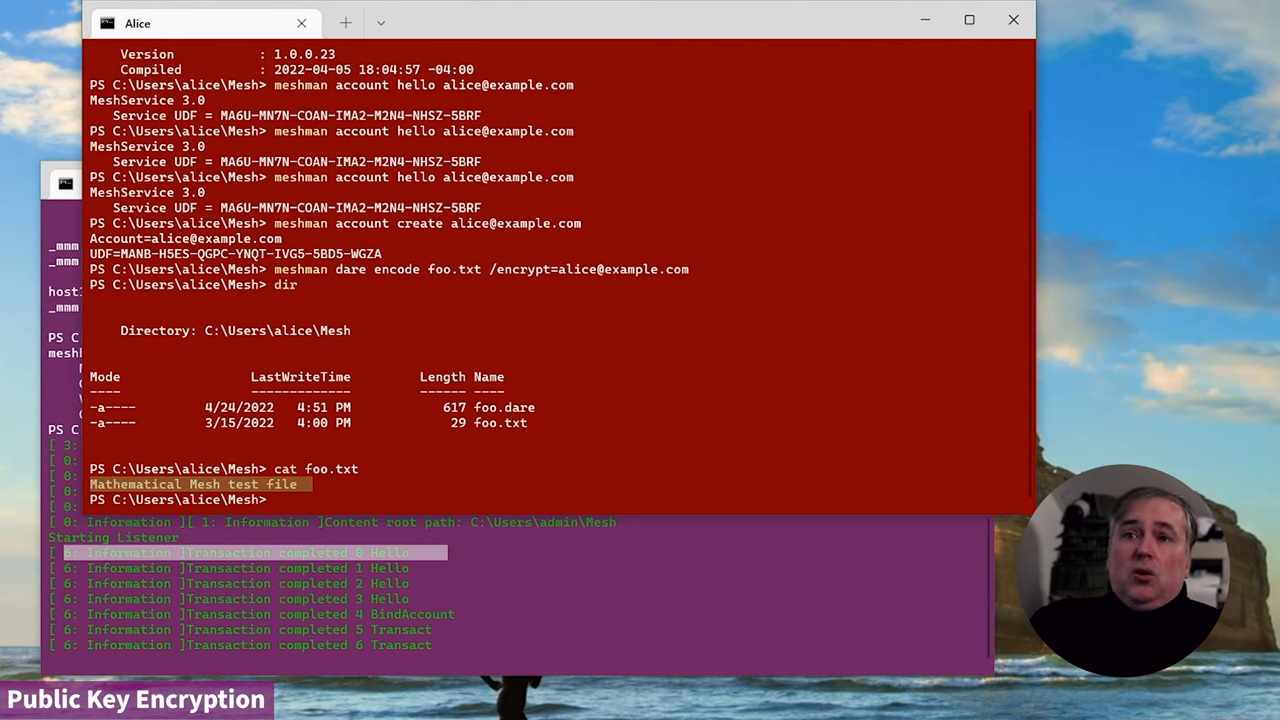
Step: Decrypt foo.dare with meshman dare decode and list the new 29-byte foo.xdare
{"action": "type", "text": "meshman"}
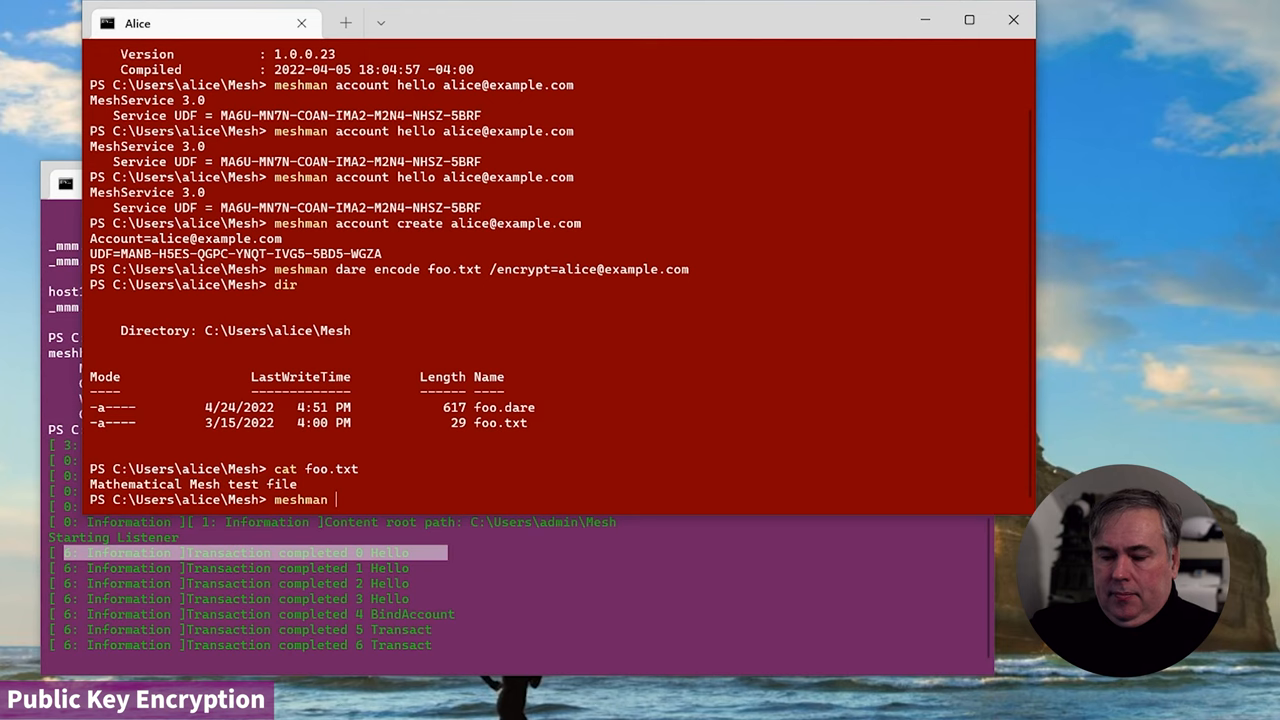
{"action": "type", "text": "dare deco"}
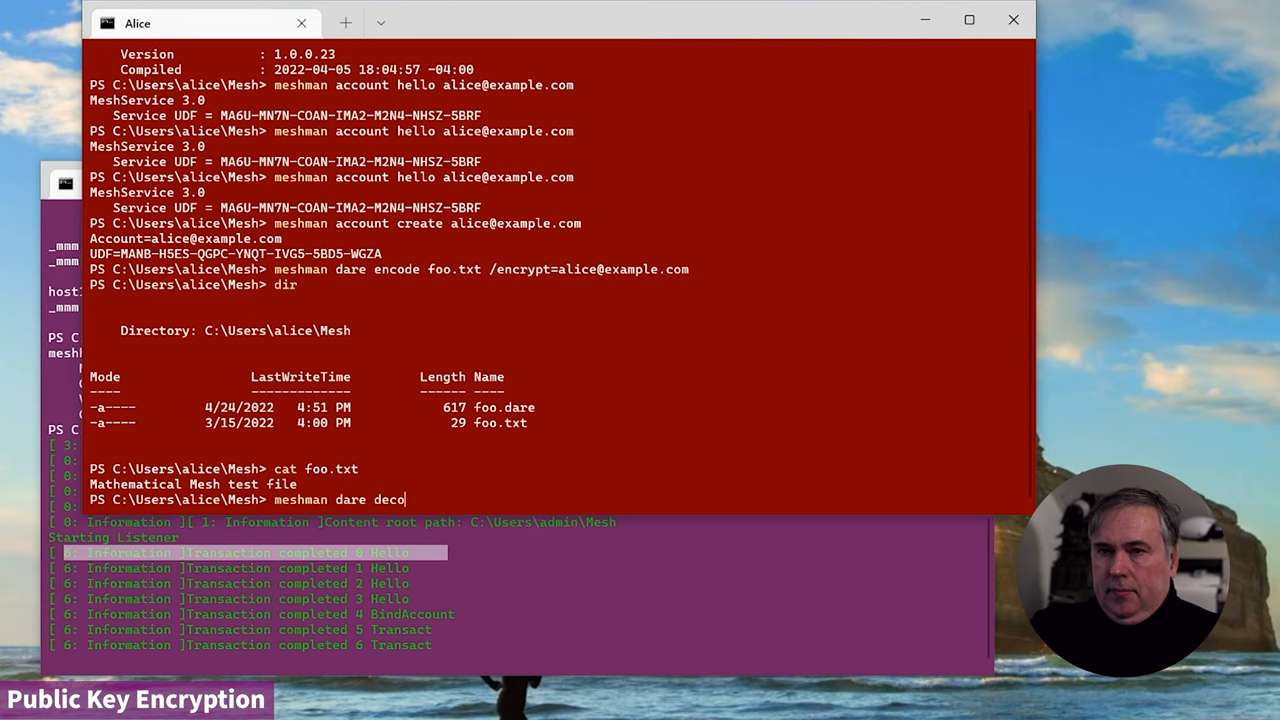
{"action": "type", "text": "de foo.dare"}
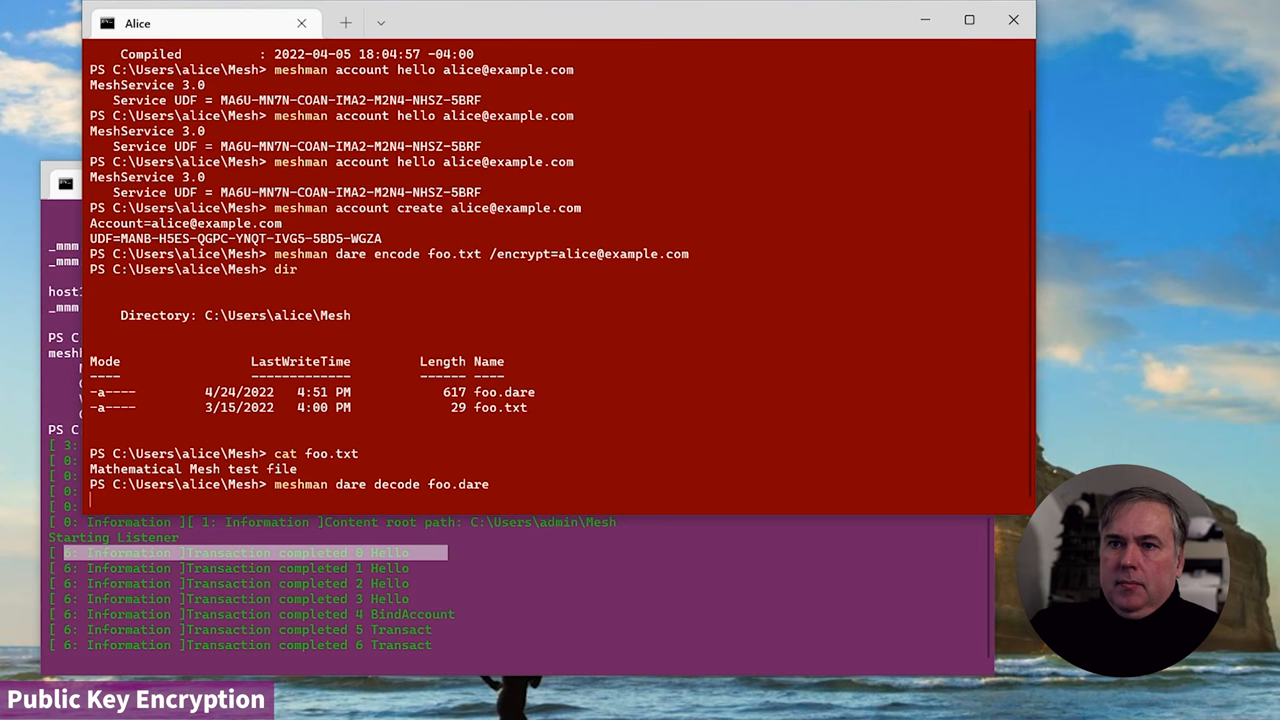
{"action": "type", "text": "dir"}
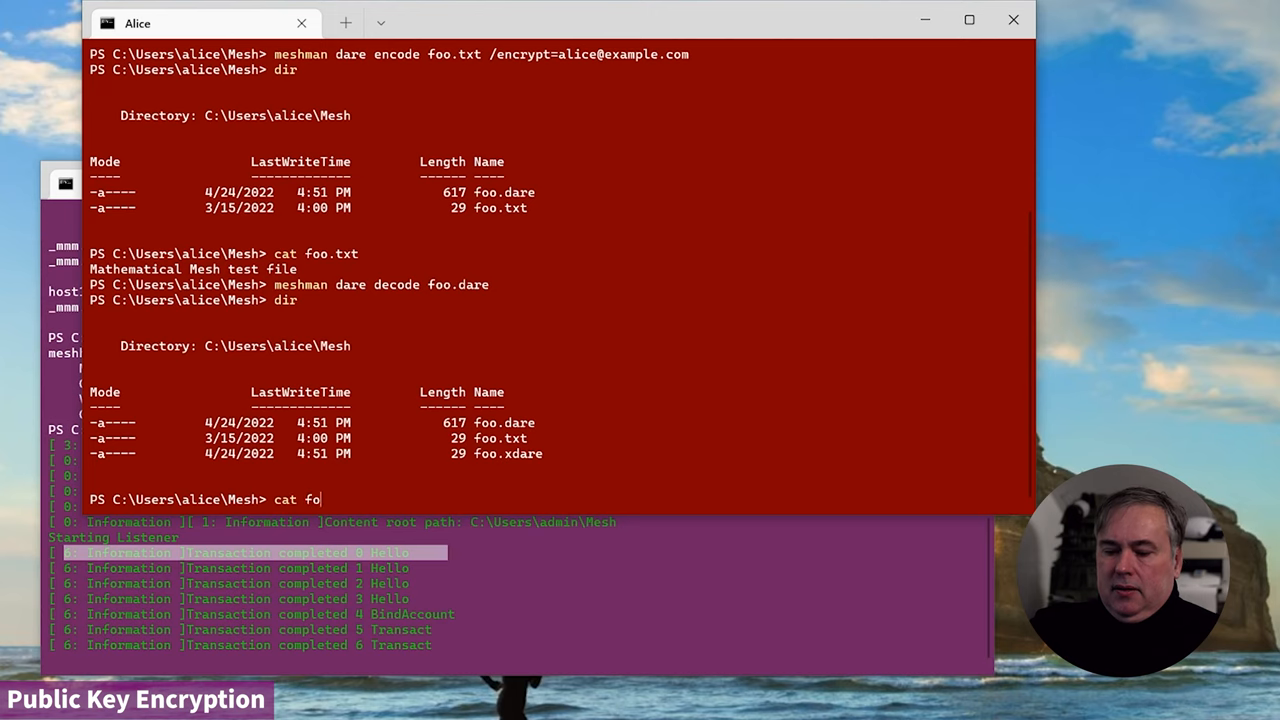
{"action": "type", "text": "o.xdare"}
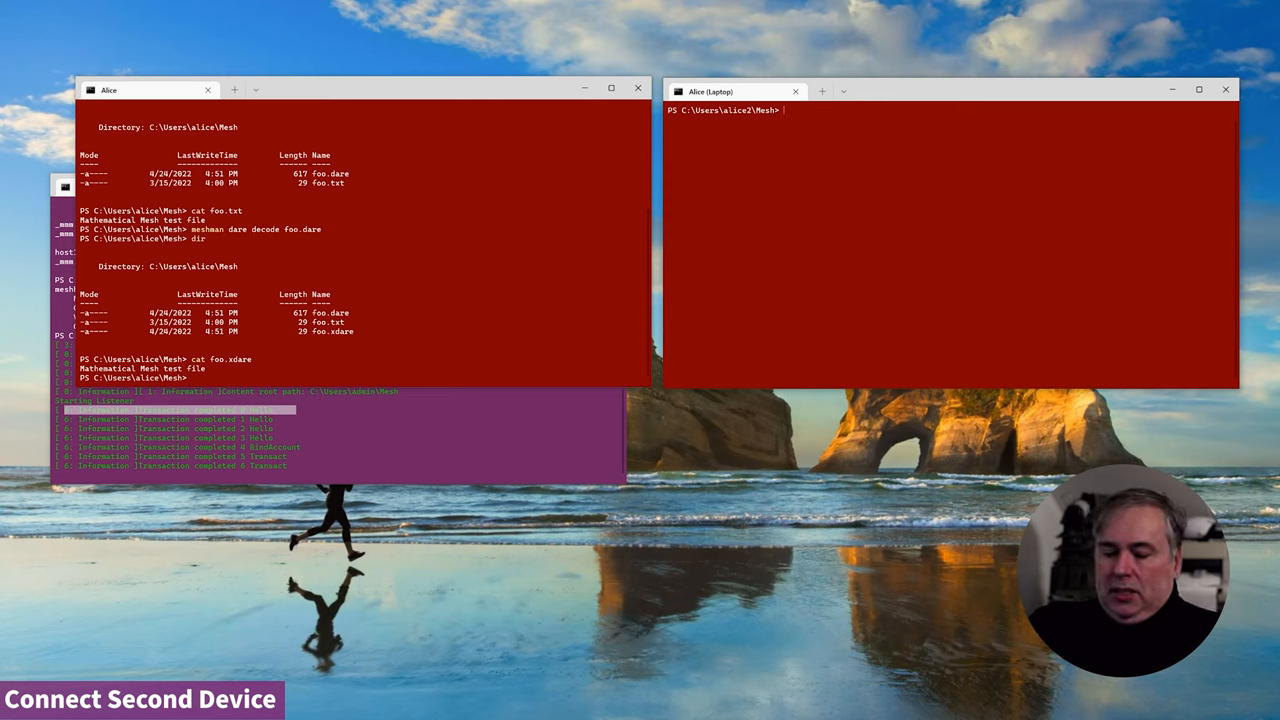
Step: List the laptop folder and fetch foo.dare with getfoo before the failing decode
{"action": "type", "text": "dir"}
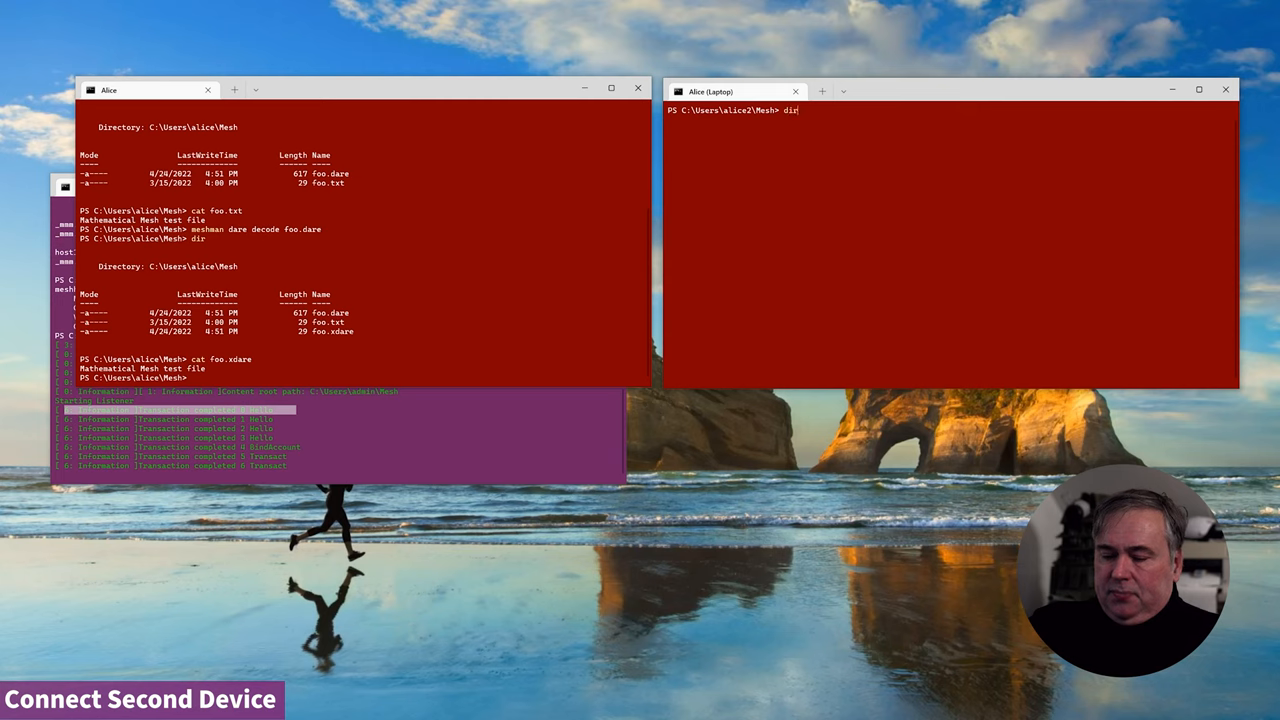
{"action": "type", "text": "getfoo"}
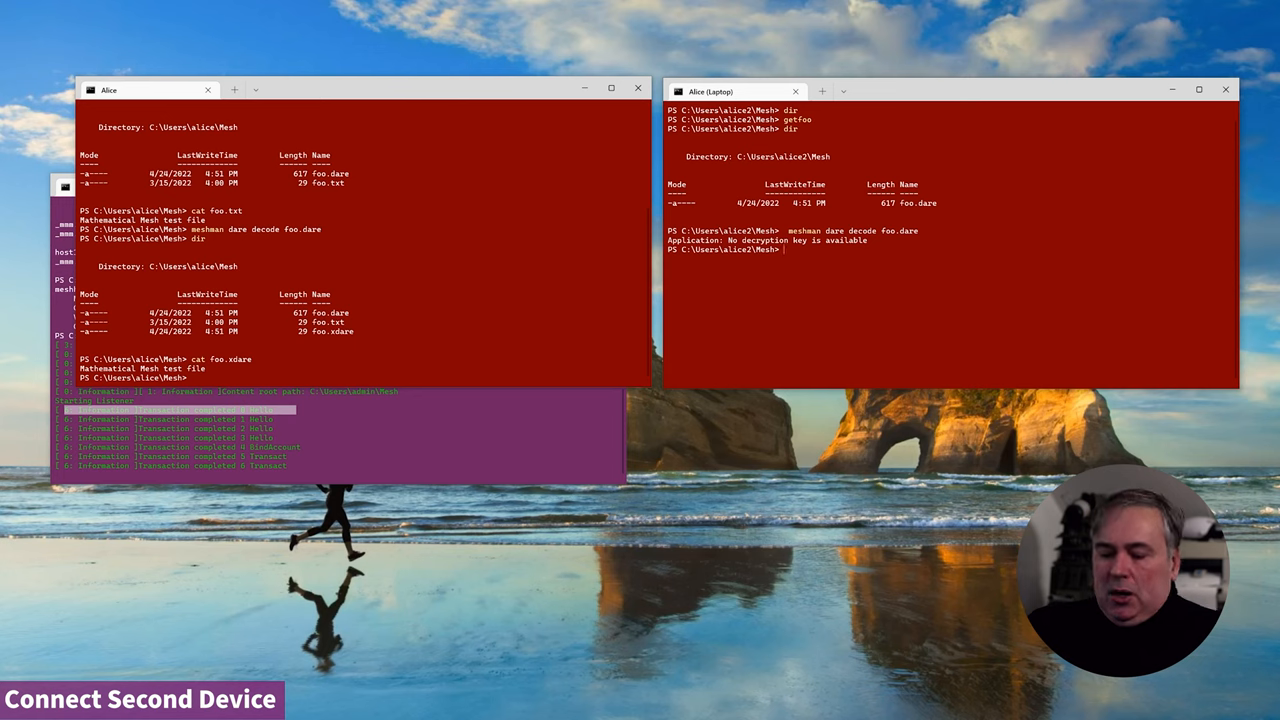
{"action": "type", "text": "meshman"}
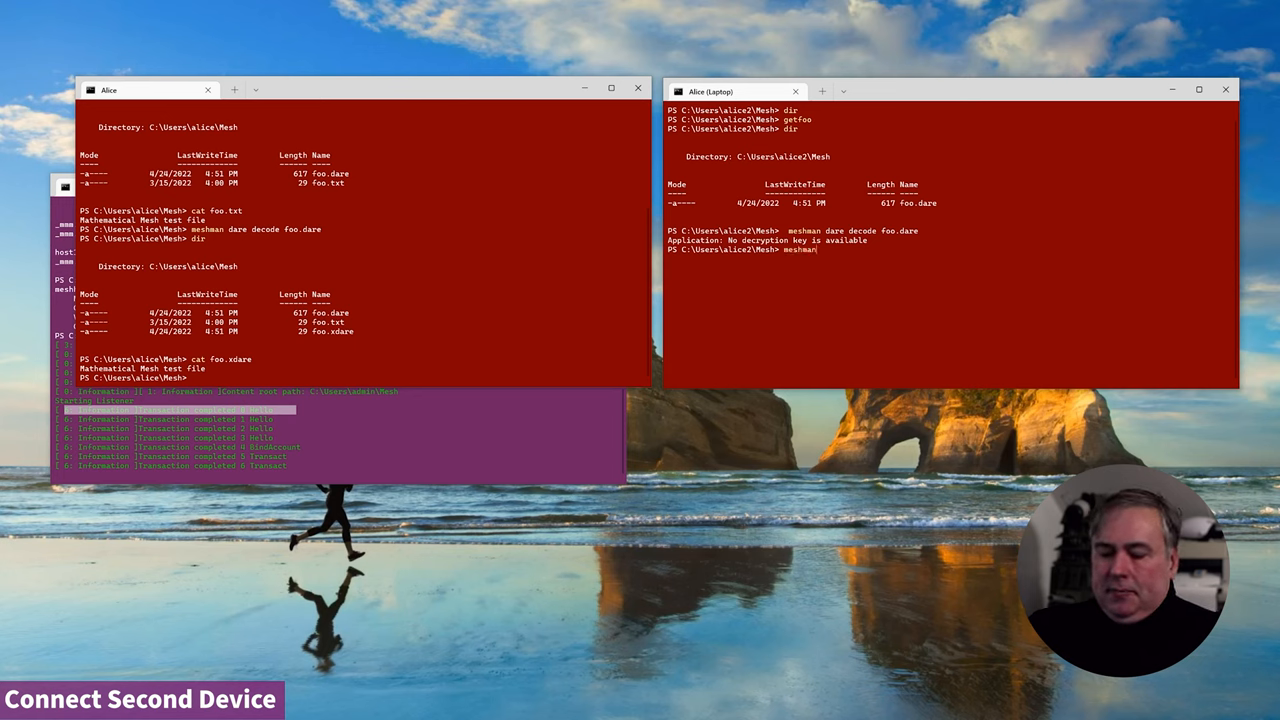
{"action": "type", "text": "device co"}
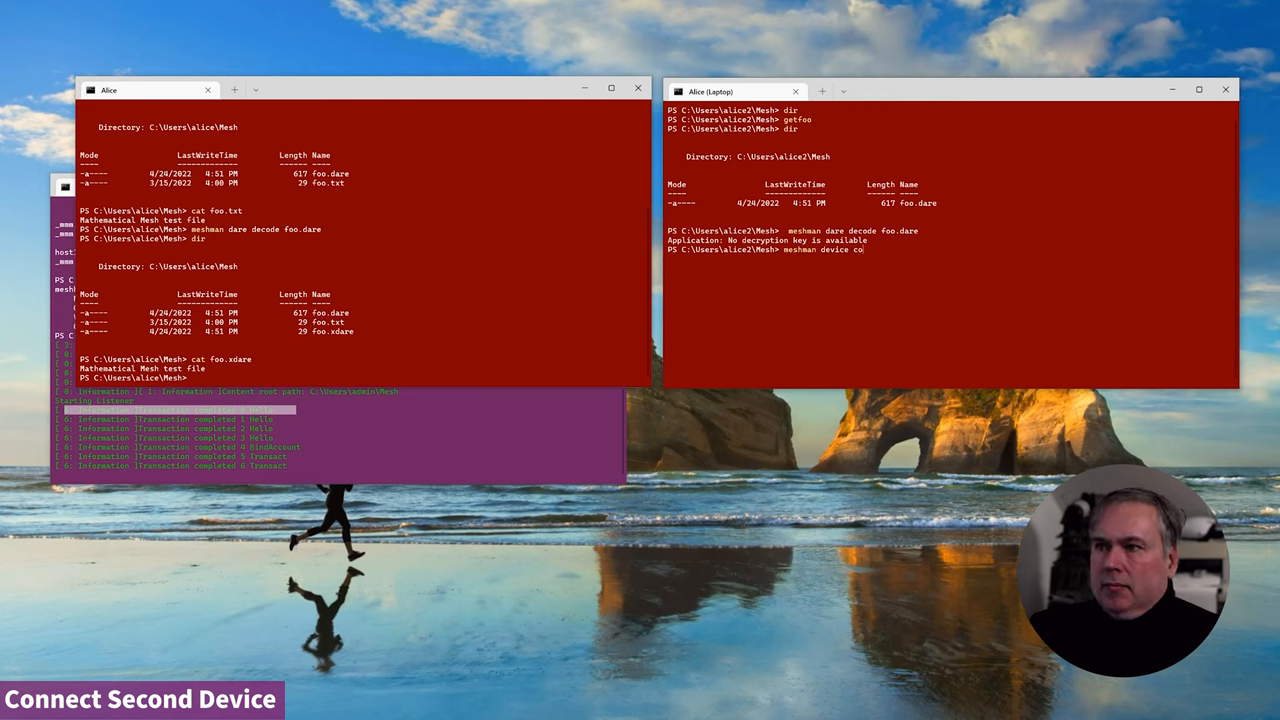
{"action": "type", "text": "request"}
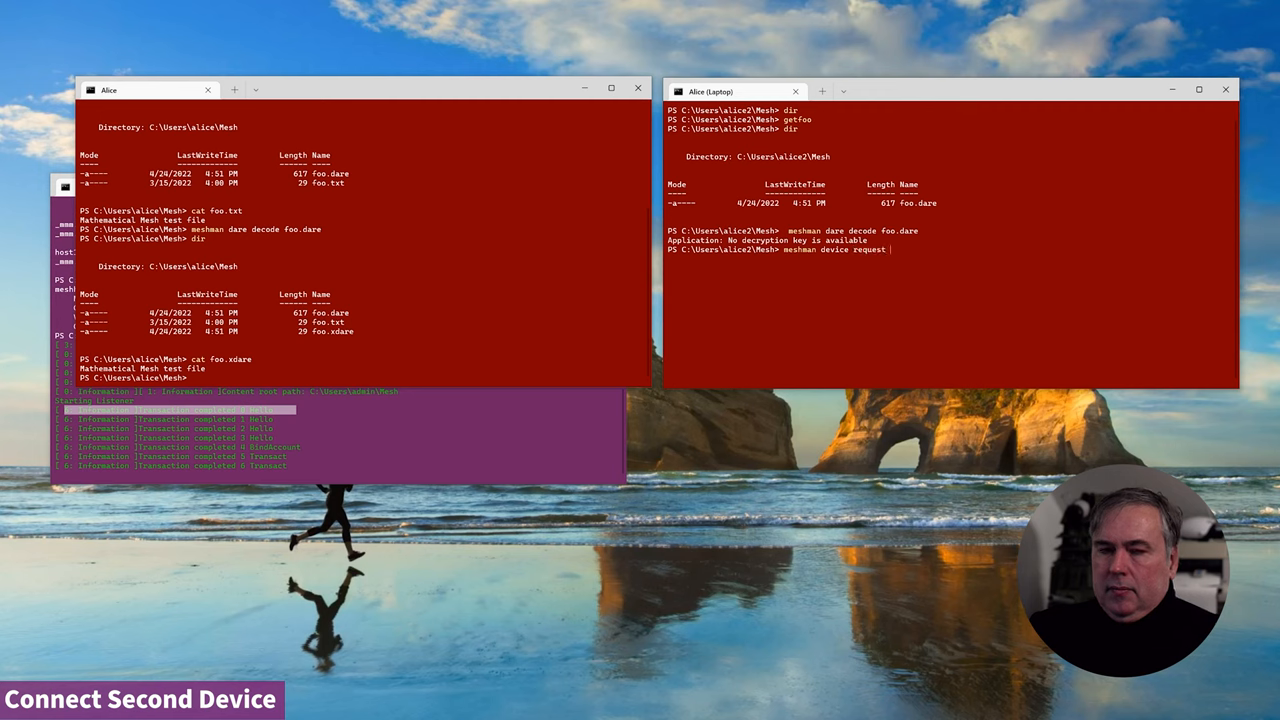
{"action": "type", "text": "alice"}
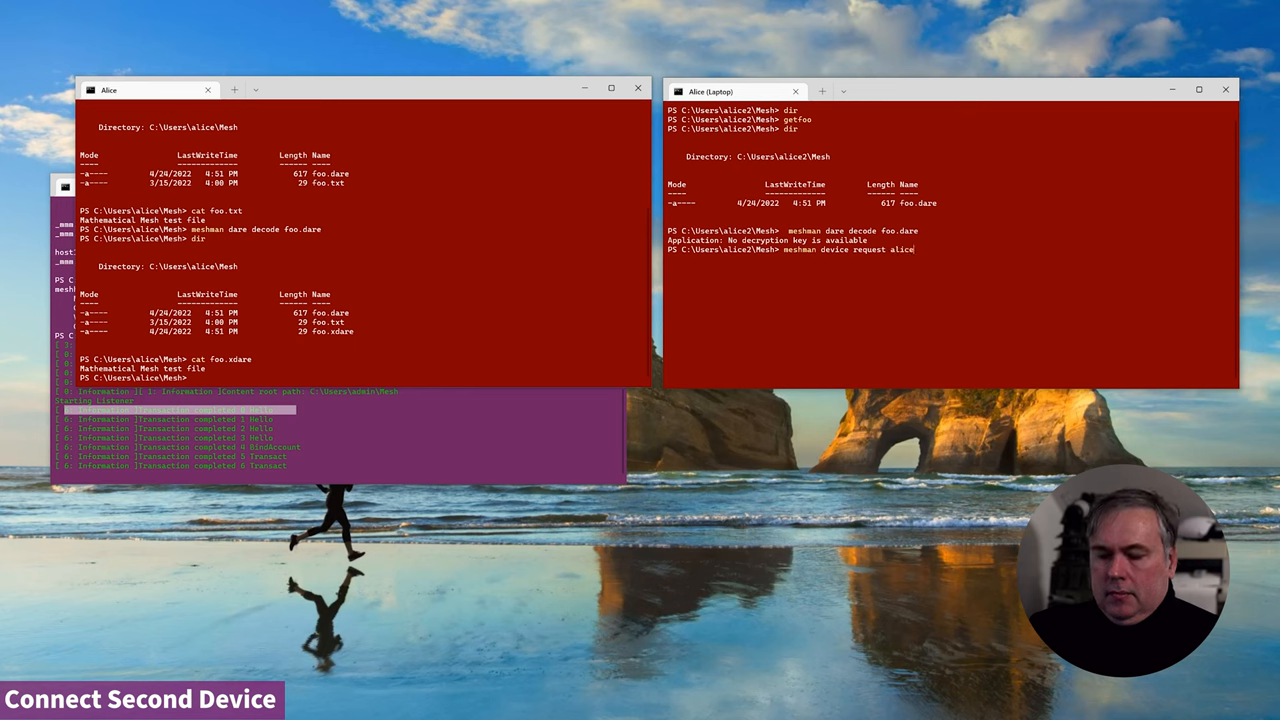
{"action": "type", "text": "@example.co"}
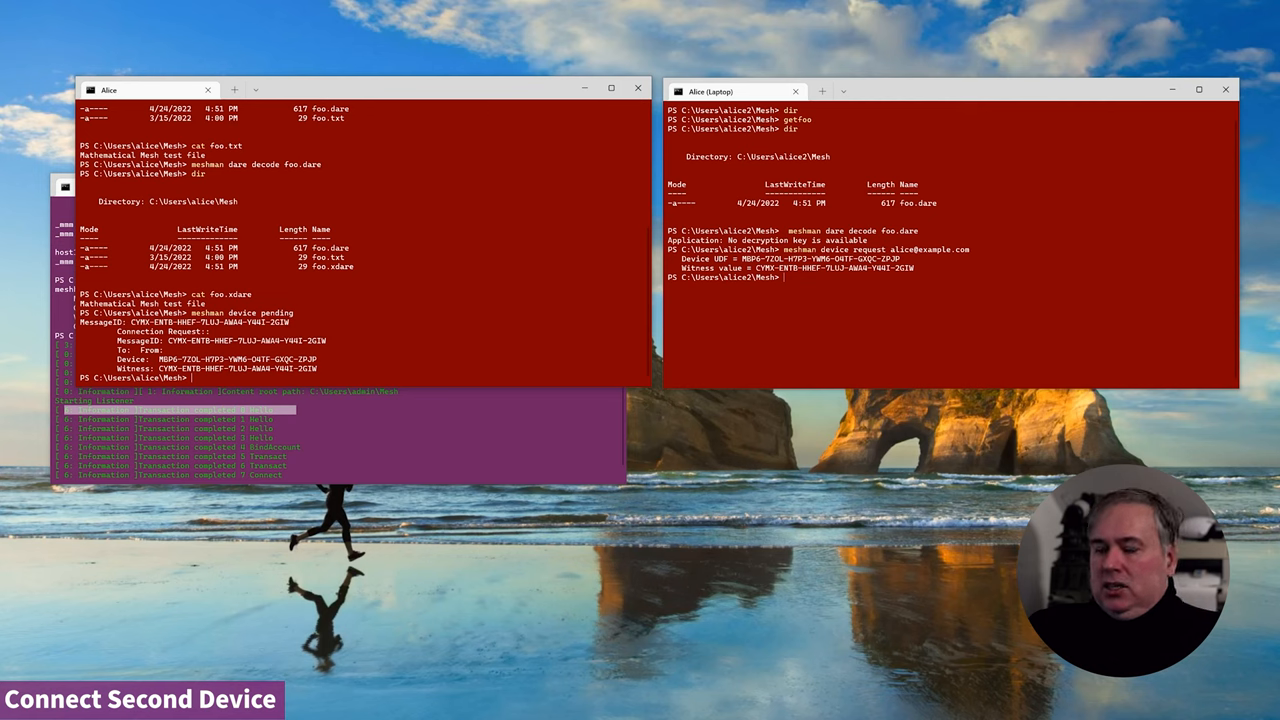
{"action": "type", "text": "meshman device"}
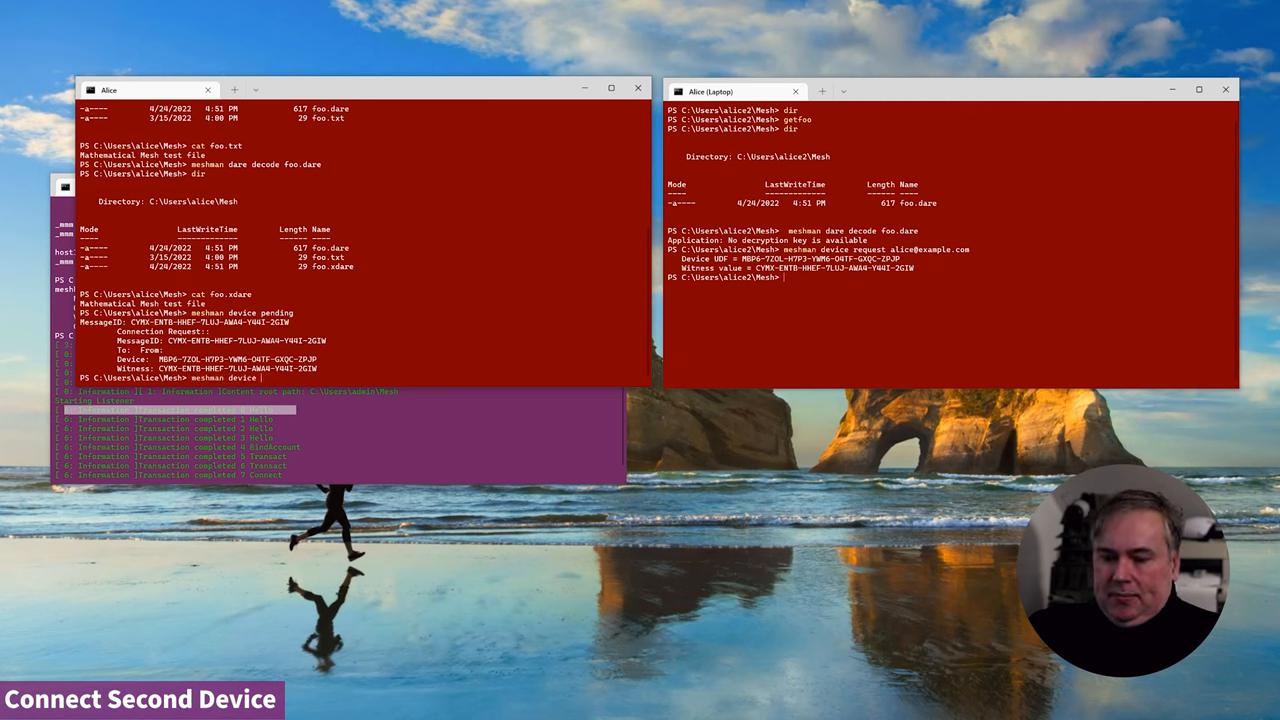
{"action": "type", "text": "accept"}
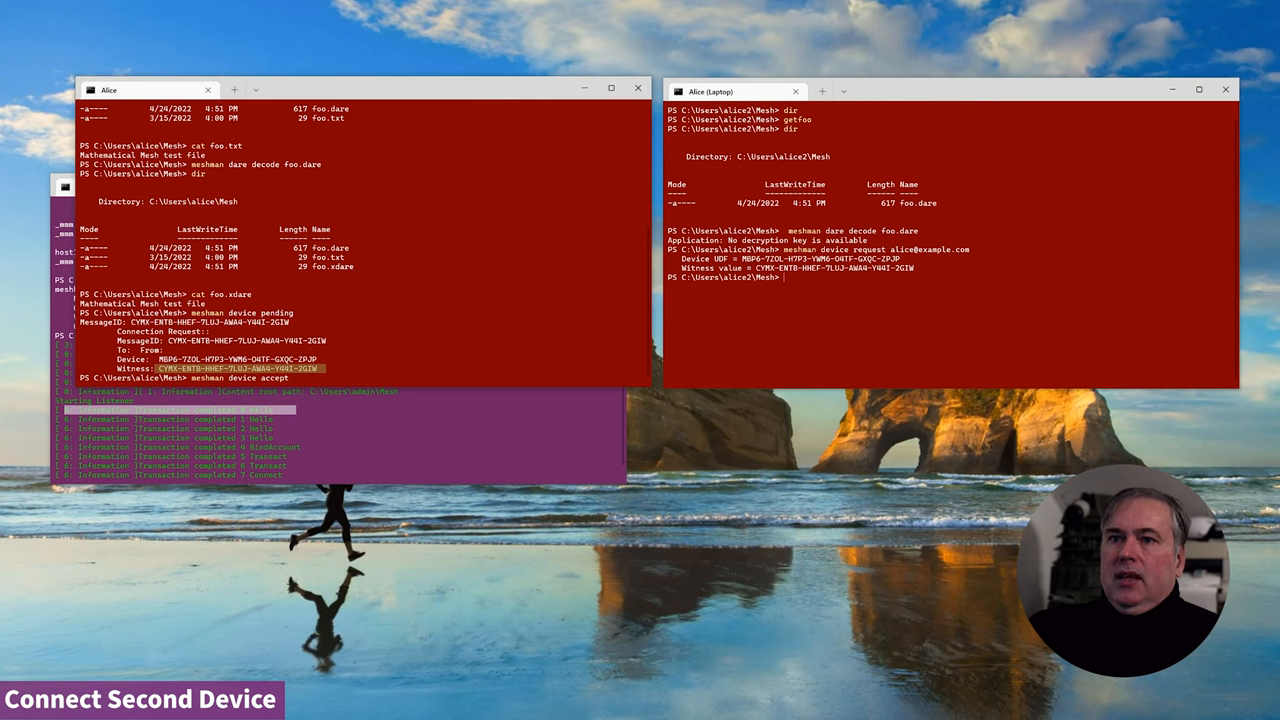
{"action": "type", "text": "CYMX-ENTB-HHEF-7LUJ-AWA4-Y44I-2GIW"}
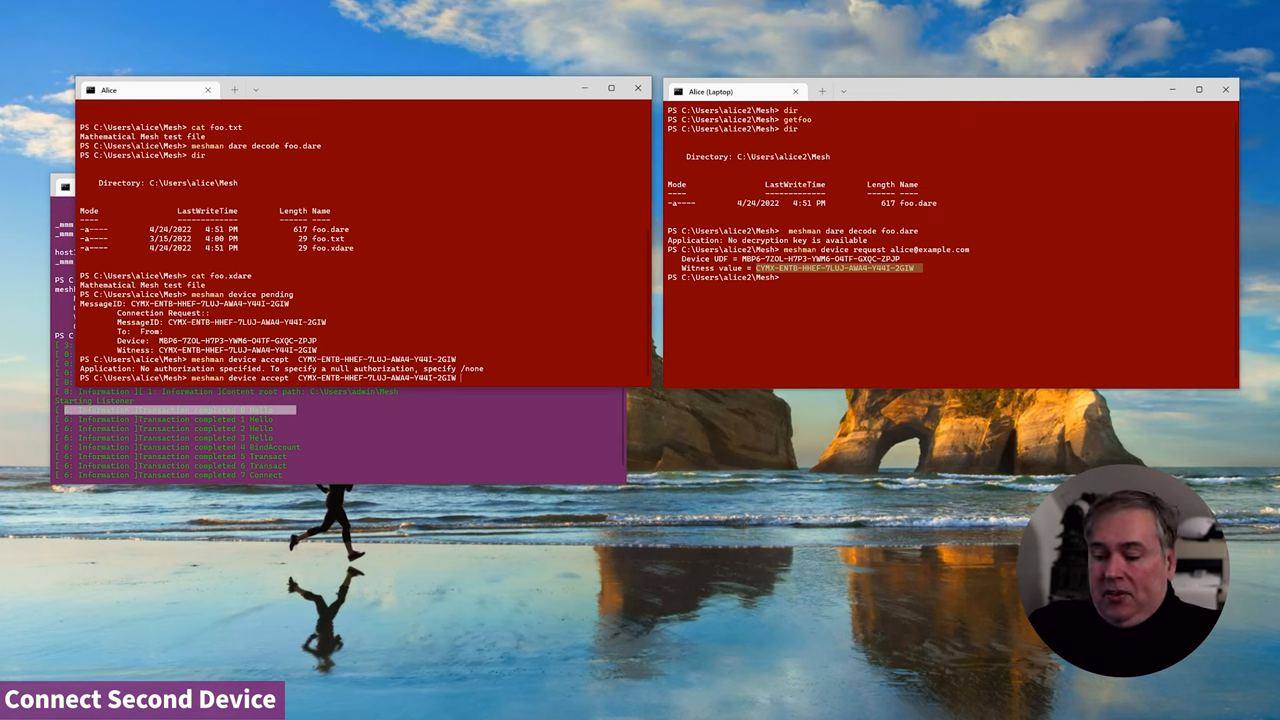
{"action": "type", "text": "/web"}
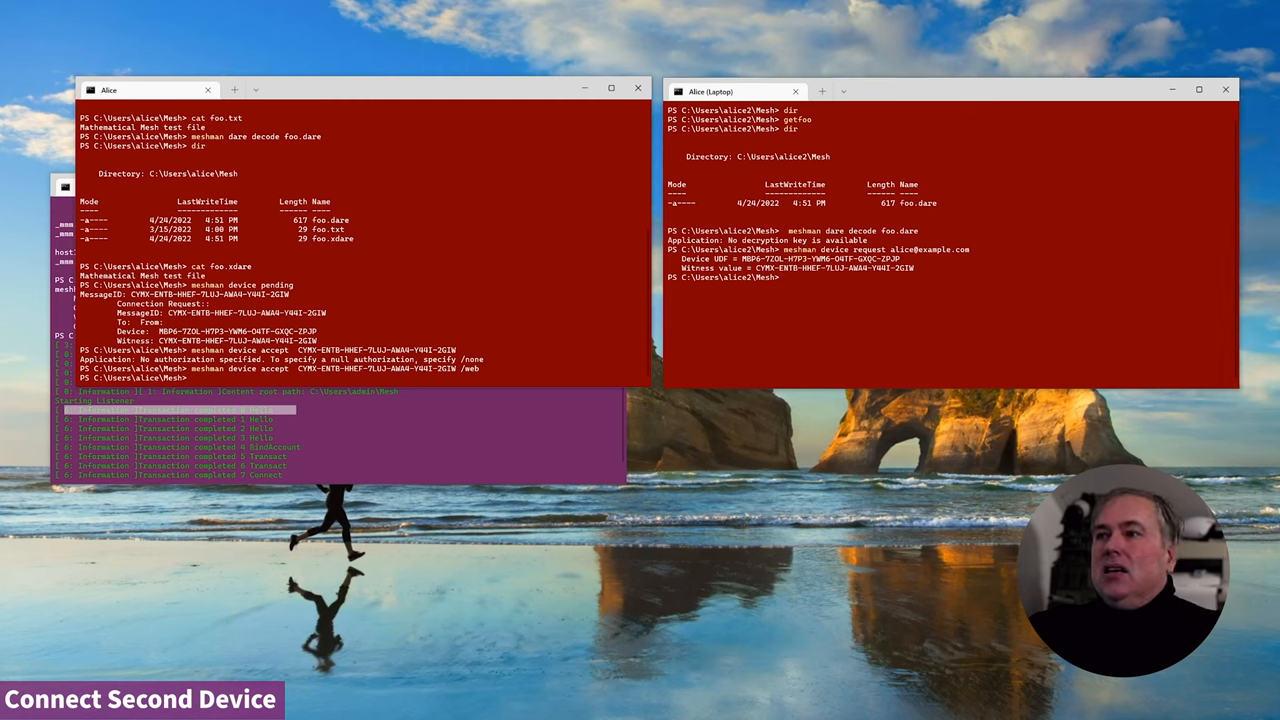
Step: Complete the laptop's device connection, decode foo.dare there and list the resulting foo.xdare
{"action": "type", "text": "meshman device complete"}
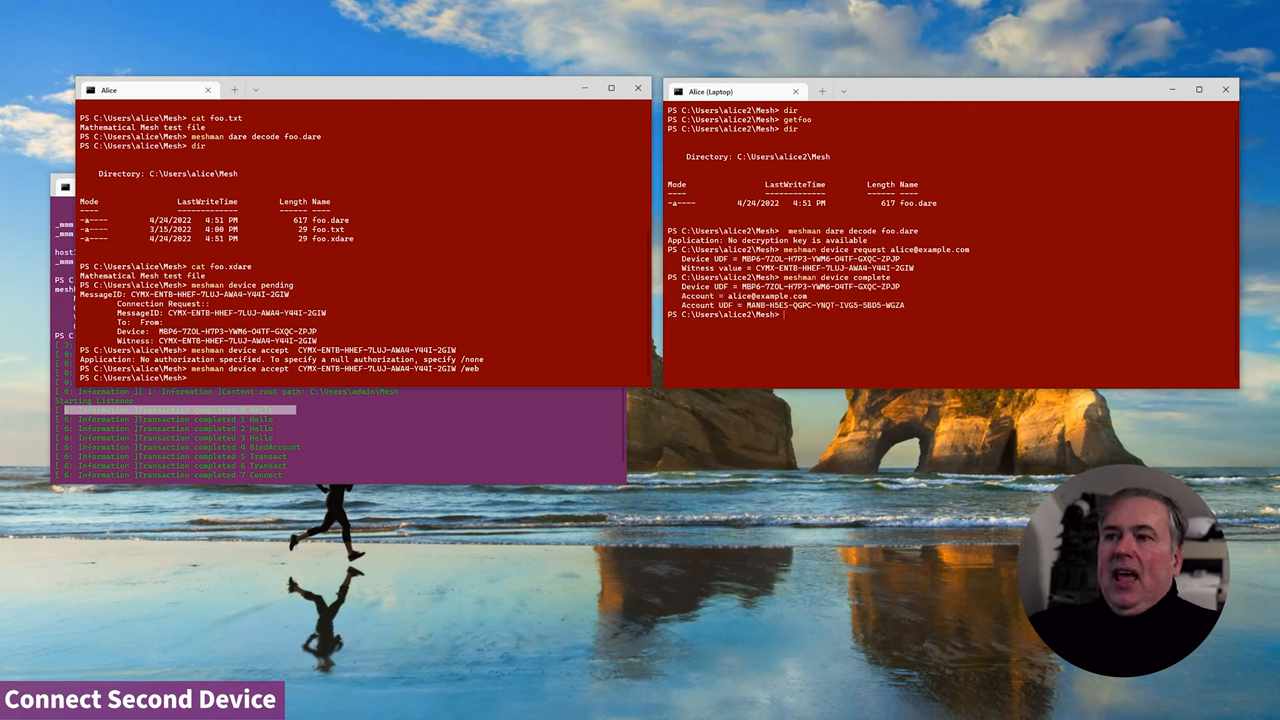
{"action": "type", "text": "meshman device request alice@example.com"}
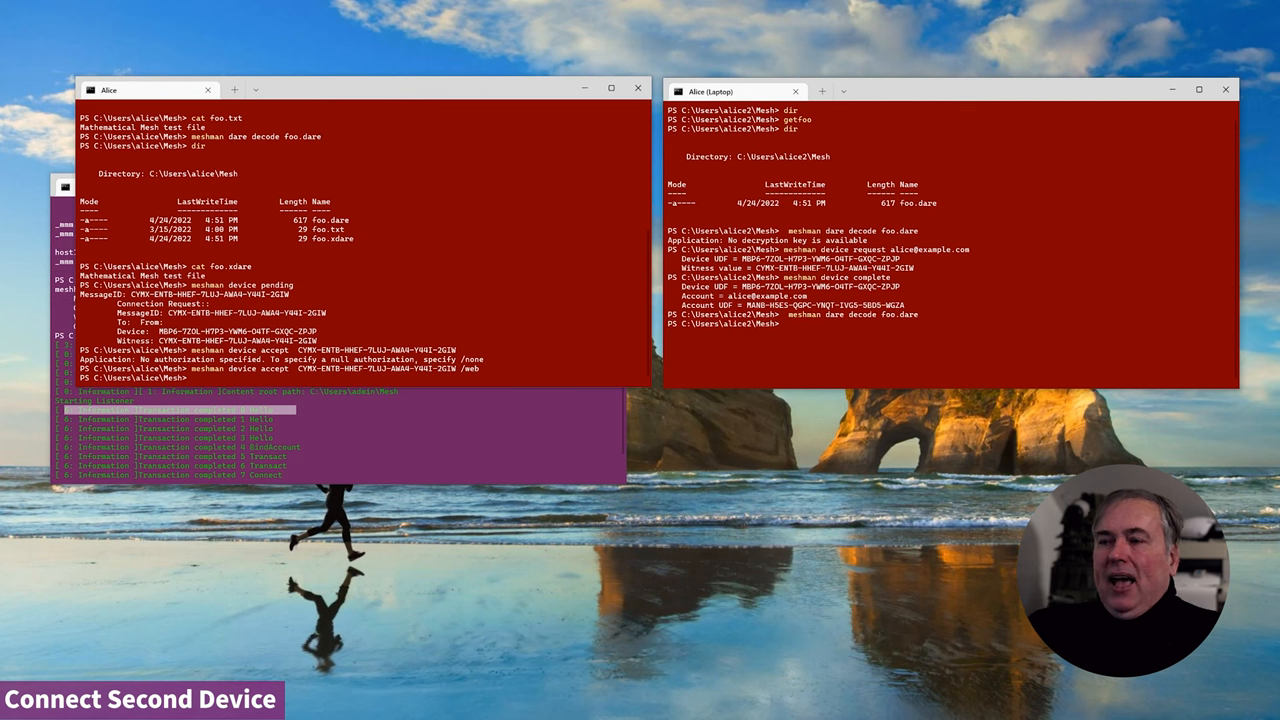
{"action": "type", "text": "dir"}
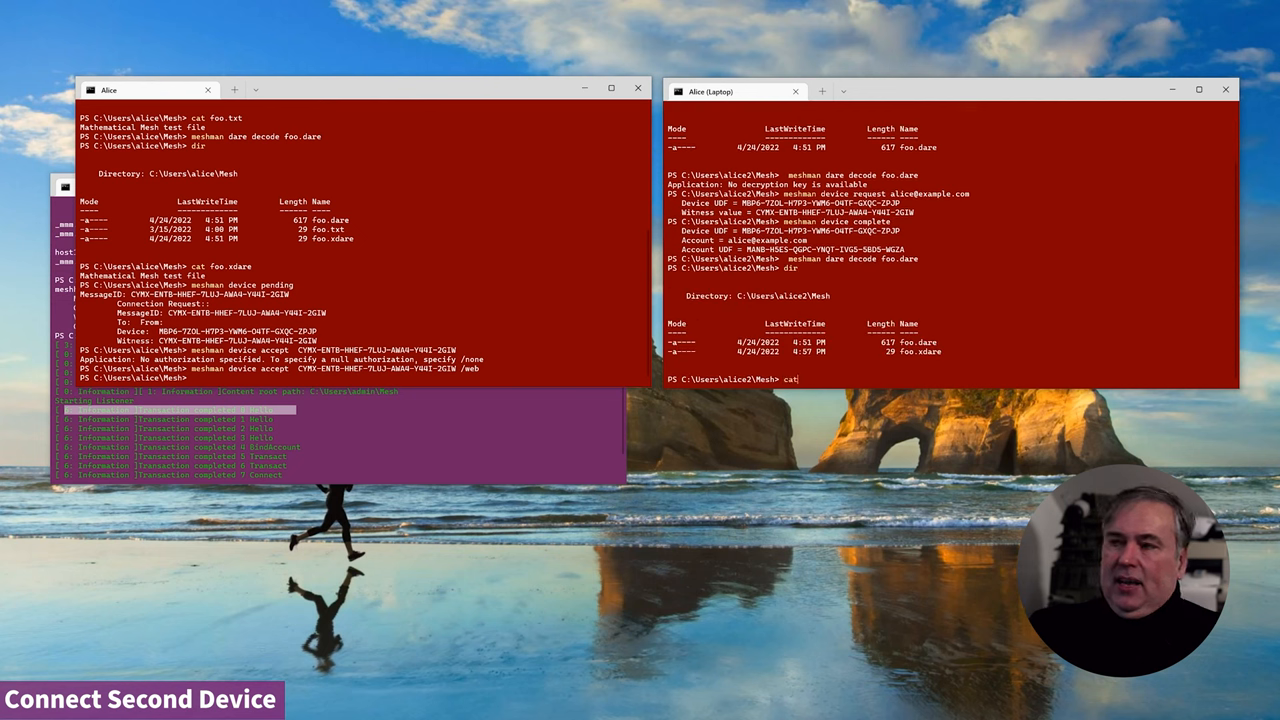
Step: Show foo.xdare on the laptop prints Mathematical Mesh test file
{"action": "type", "text": "foo"}
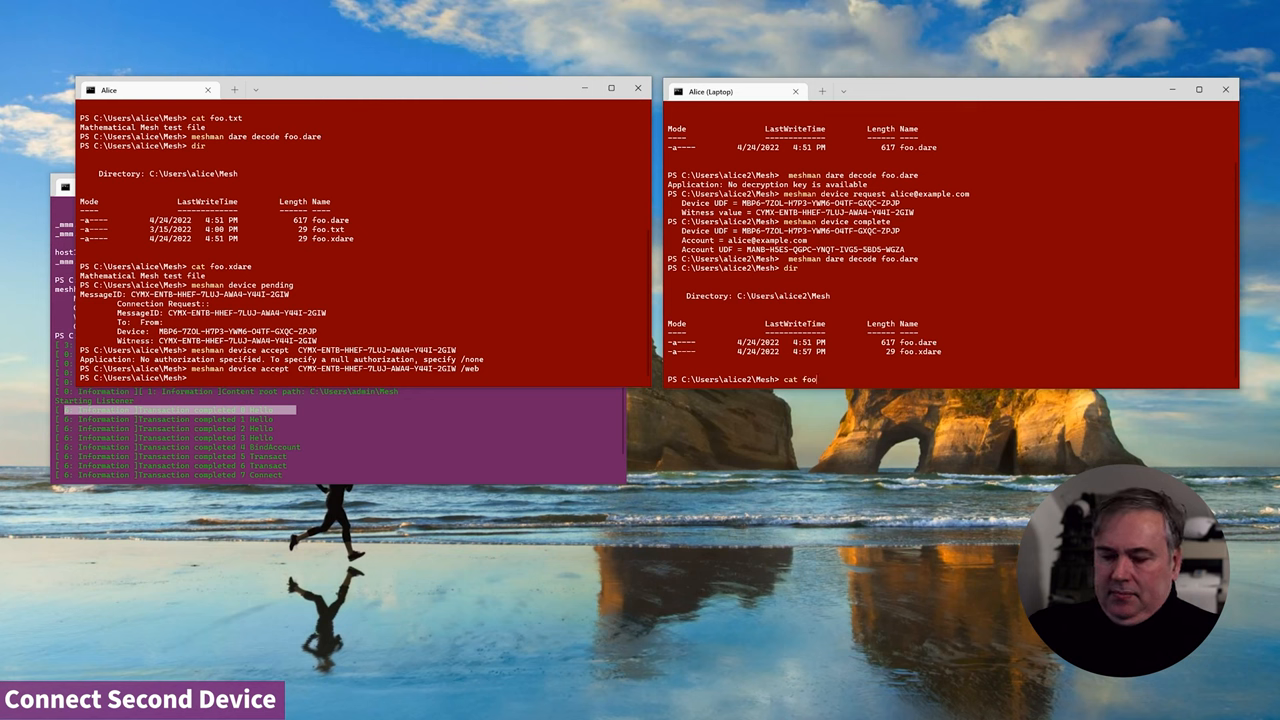
{"action": "type", "text": ".xdare"}
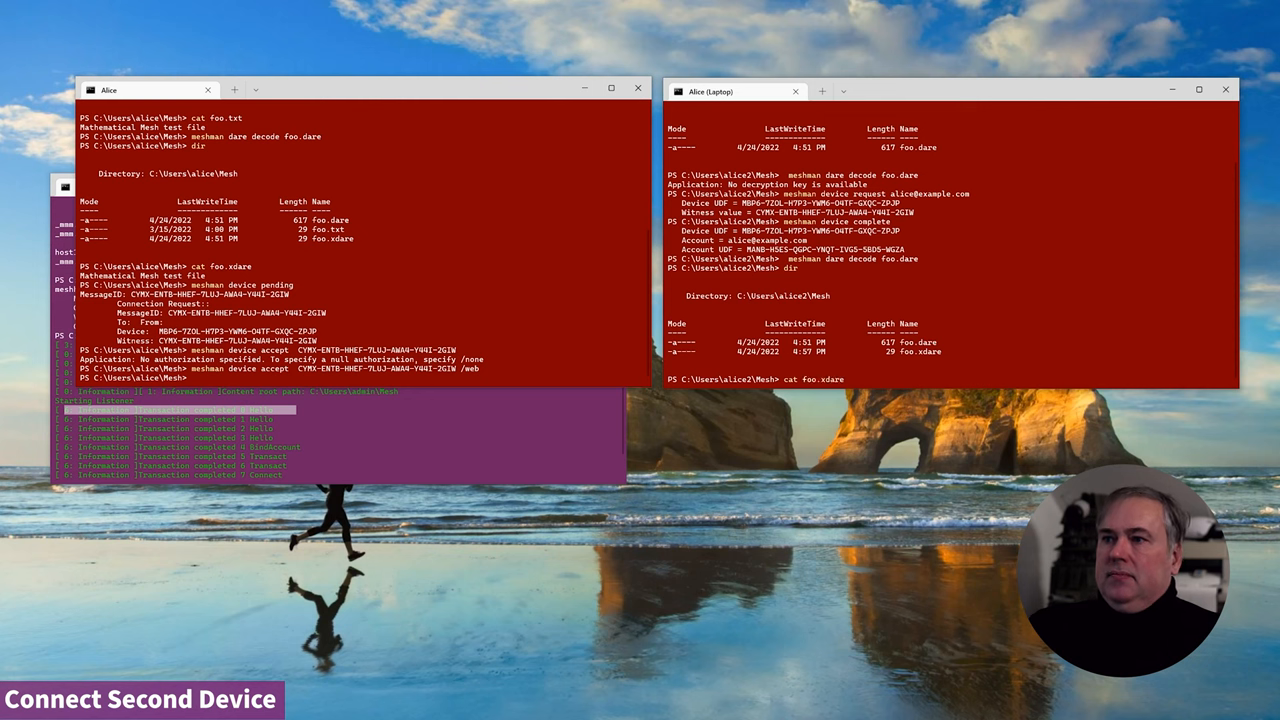
{"action": "type", "text": "cat foo.xdare"}
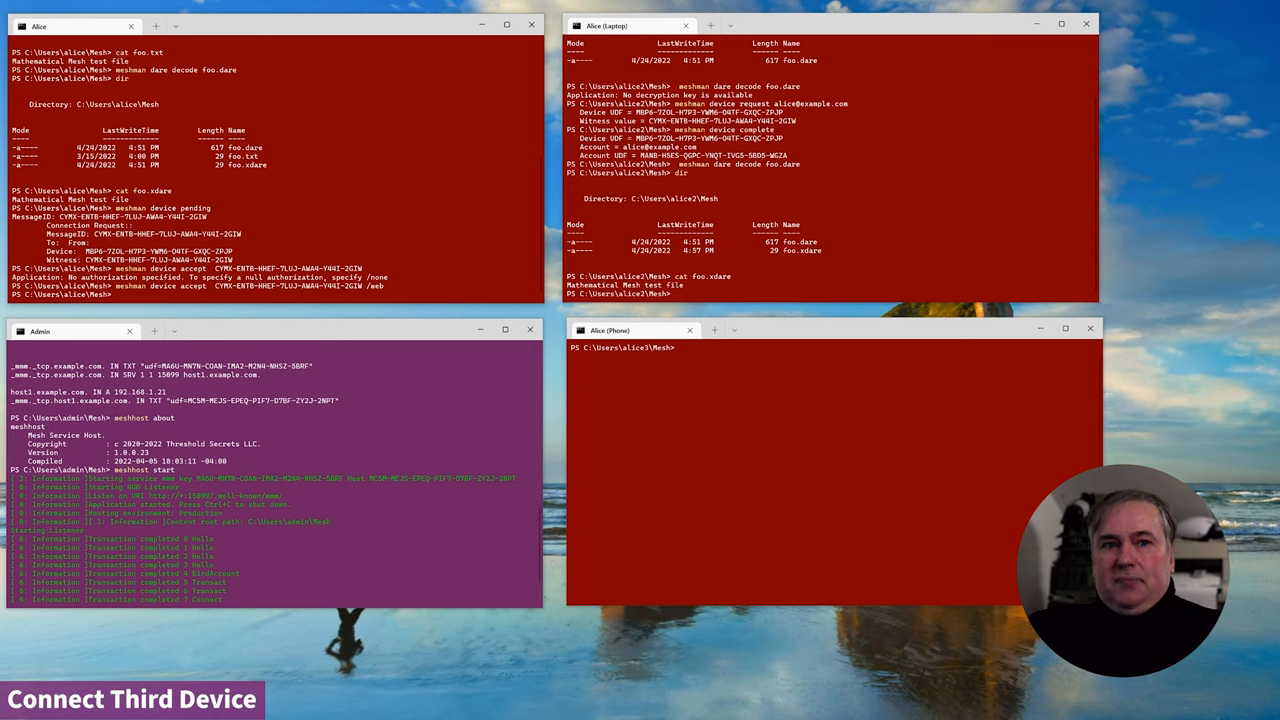
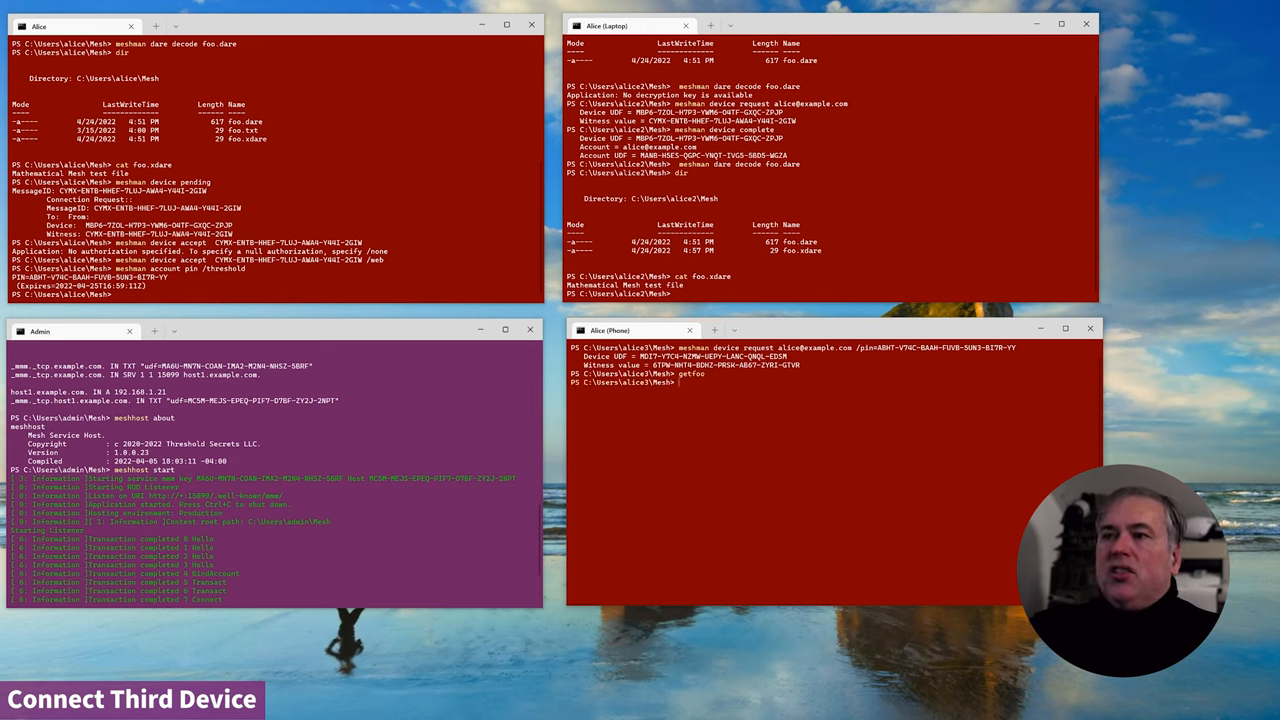
Step: Decode foo.dare on the phone and list the folder showing foo.xdare alongside it
{"action": "type", "text": "meshman dare decode foo.dare"}
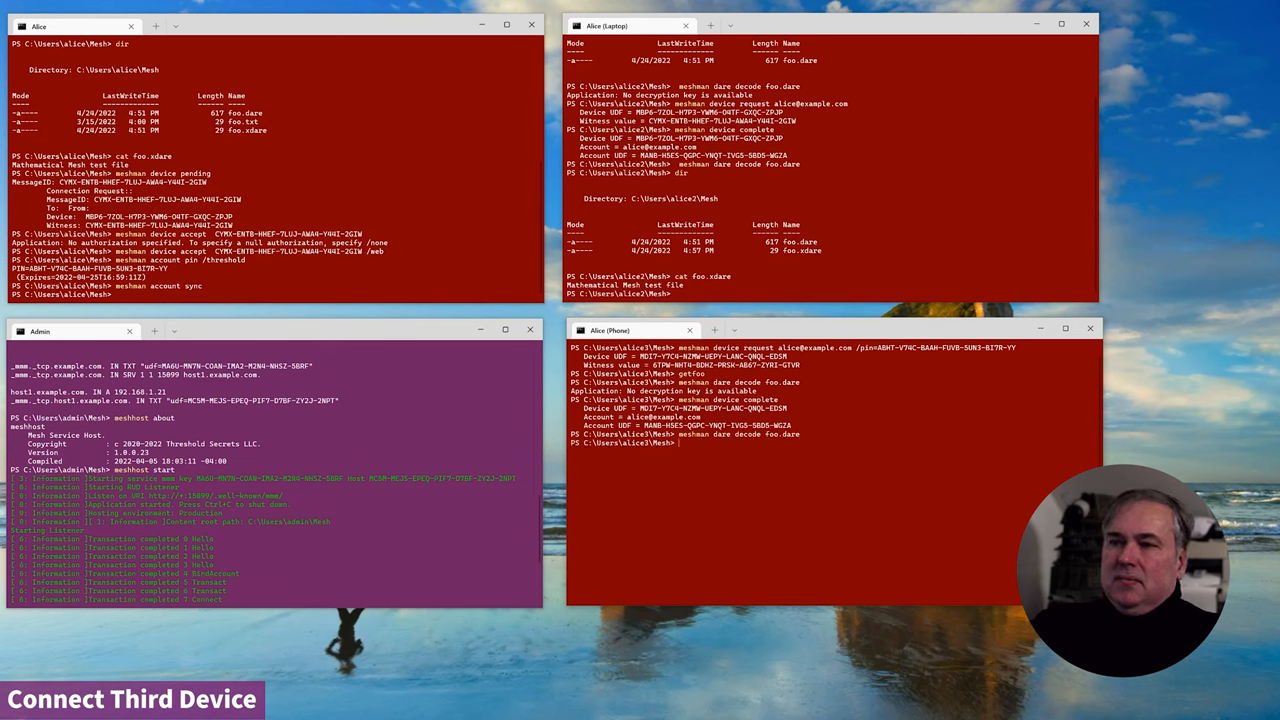
{"action": "type", "text": "dir"}
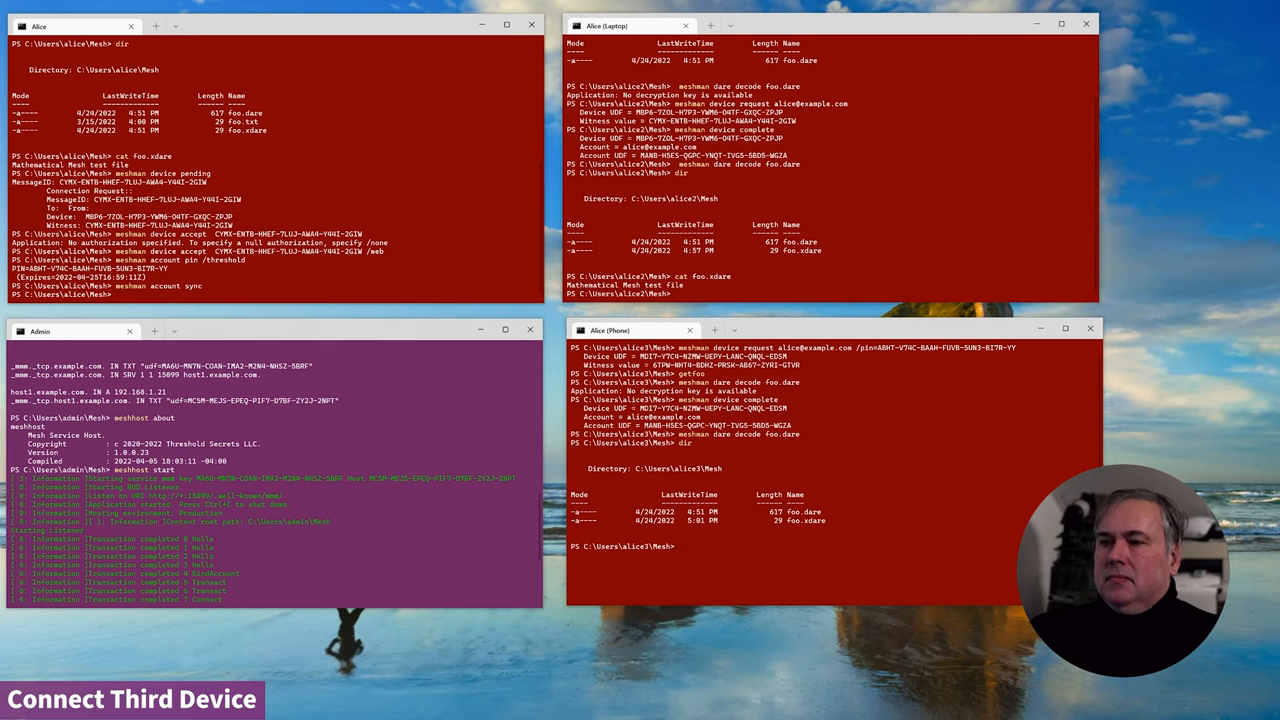
Step: Display foo.xdare reading 'Mathematical Mesh test file' and rerun the foo.dare decode on the phone
{"action": "type", "text": "cat foo.xdare"}
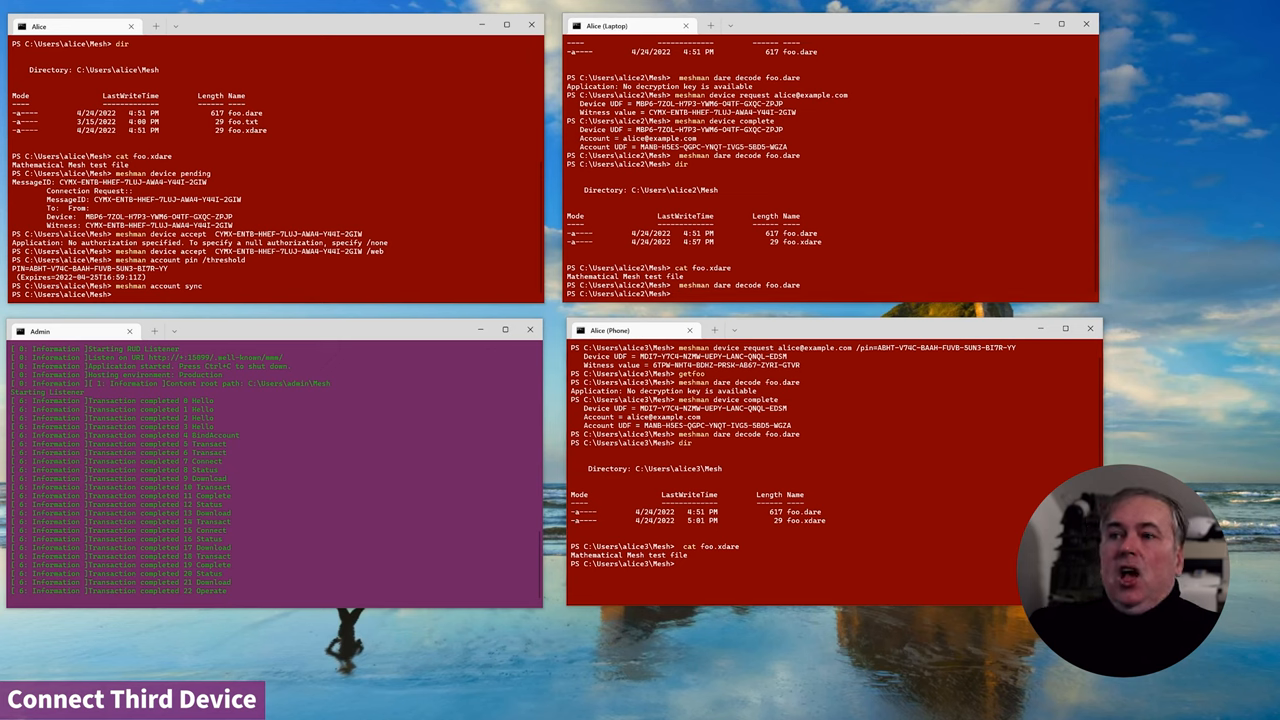
{"action": "type", "text": "meshman dare decode foo.dare"}
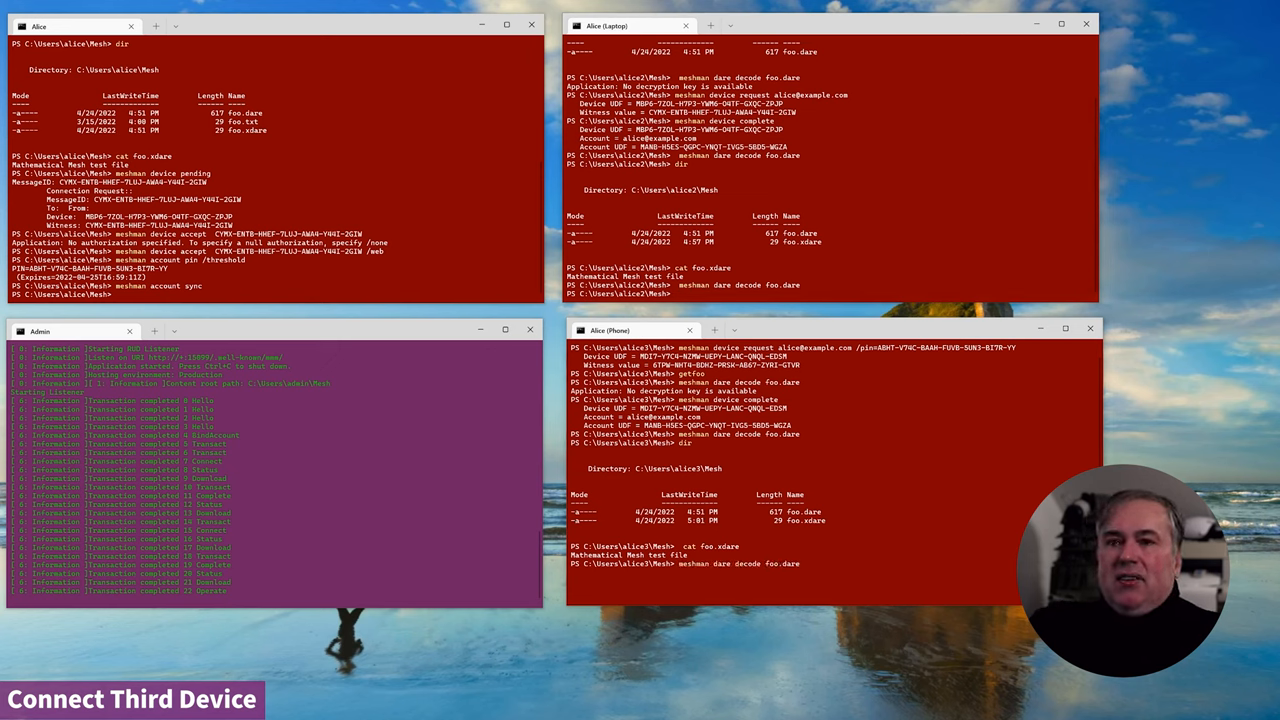
{"action": "type", "text": "meshman dare decode foo.dare"}
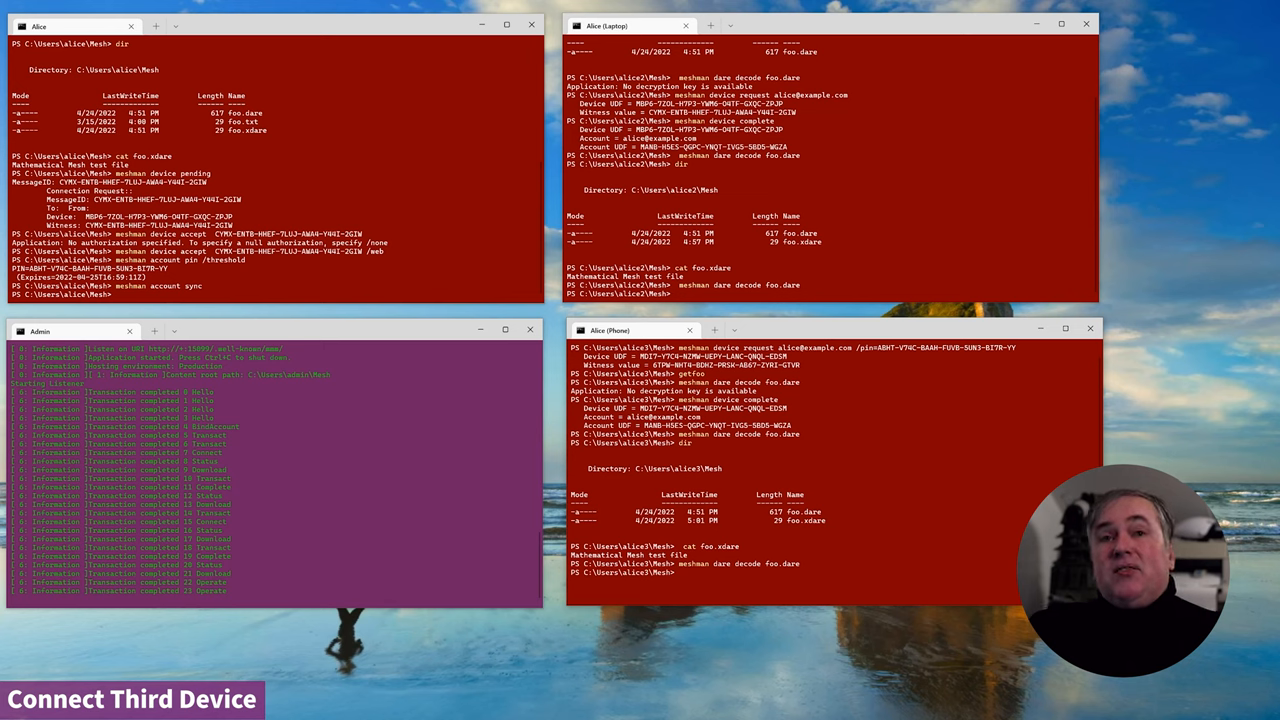
{"action": "type", "text": "meshman dare decode foo.dare"}
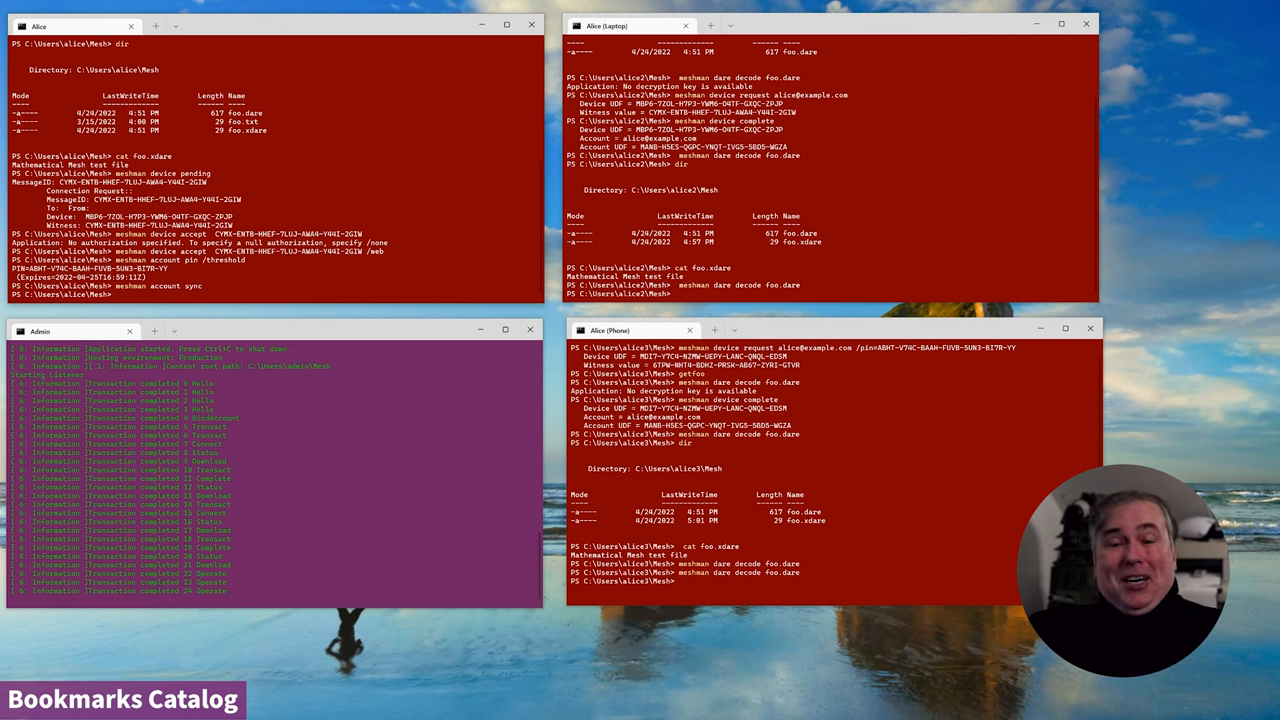
Step: List the account's bookmark catalog with 'meshman bookmark list' in Alice's main window
{"action": "type", "text": "meshman bookmark list"}
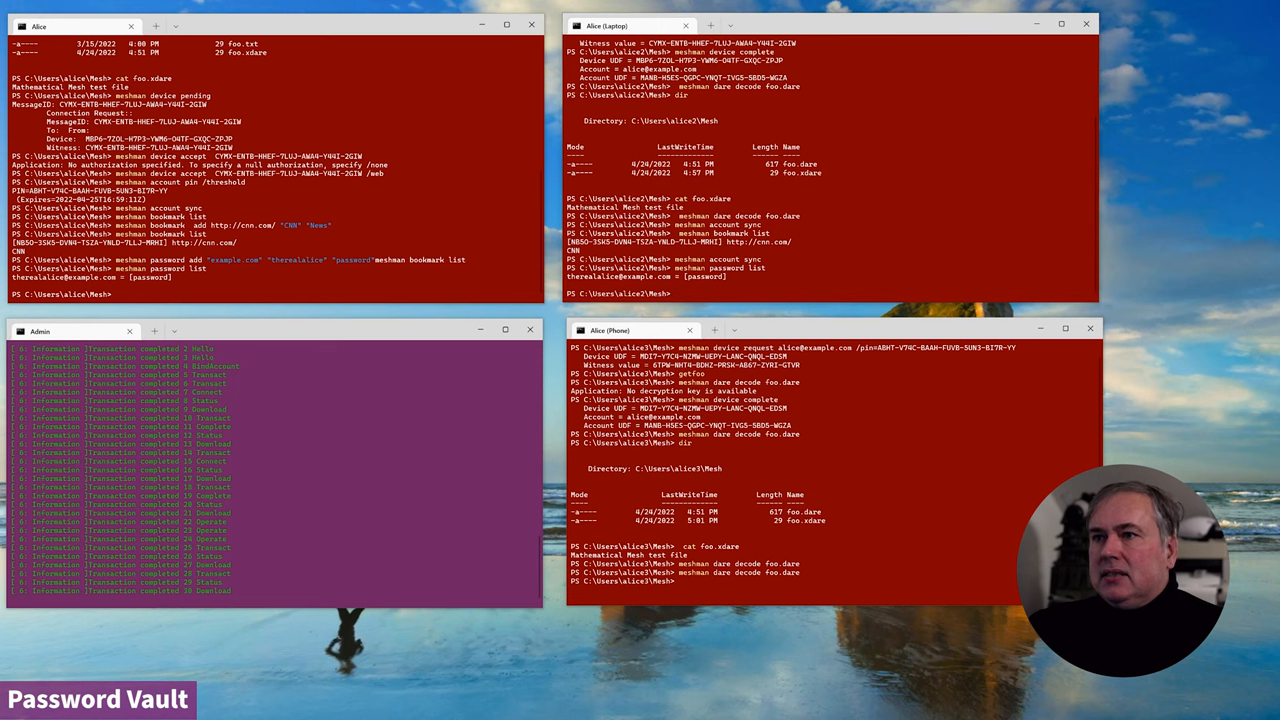
{"action": "type", "text": "cat foo.xdare"}
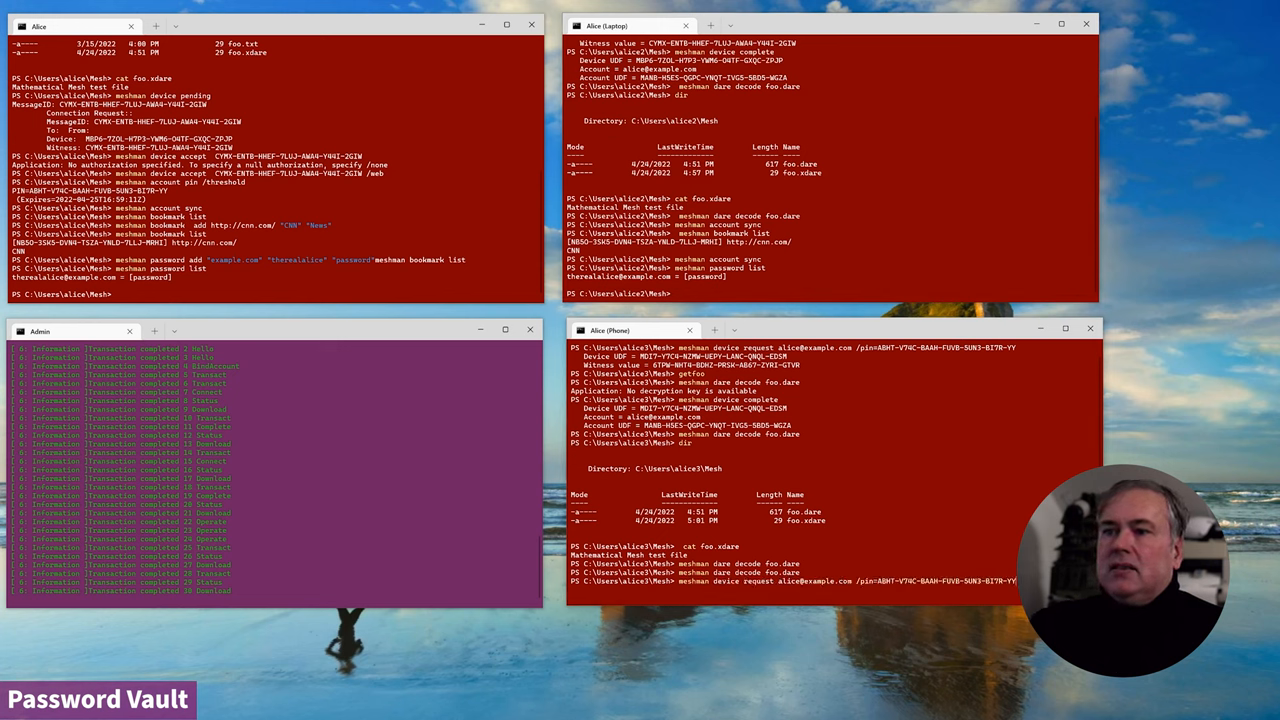
{"action": "type", "text": "resetme"}
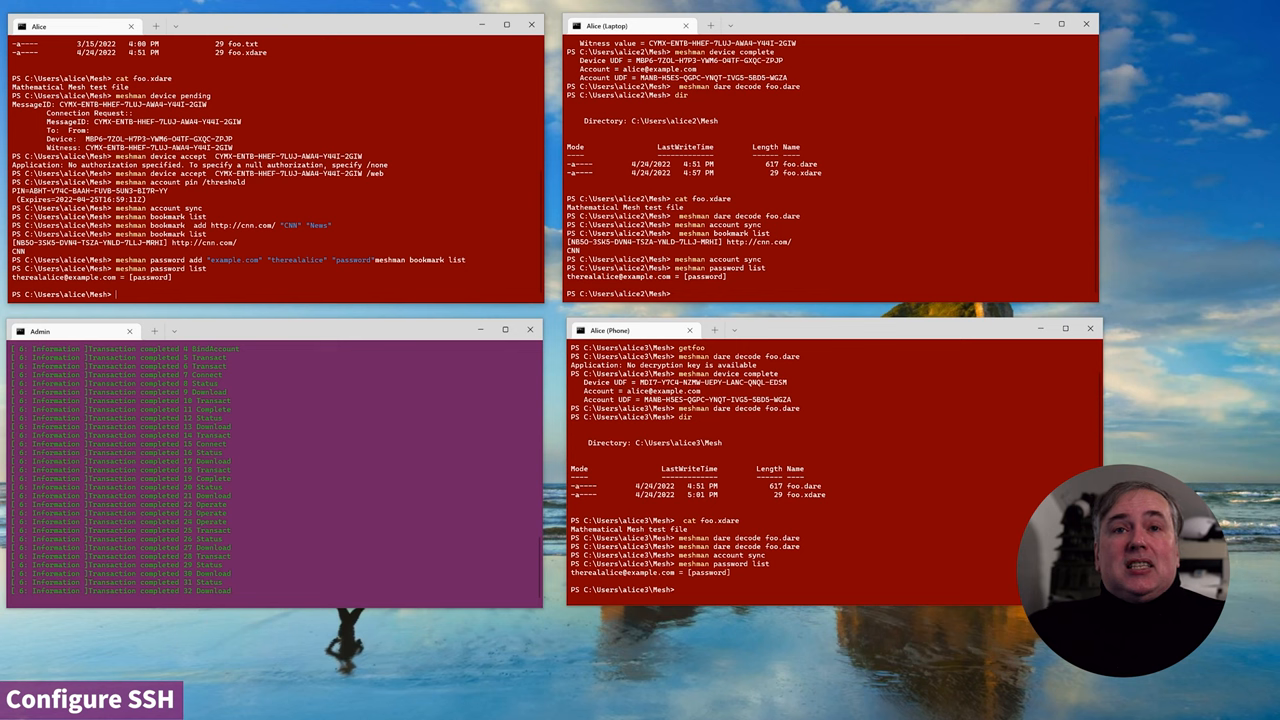
Step: Create a web SSH key and export its private key to d1_ssh_prv.pem on the first device
{"action": "type", "text": "meshan ssh create /web"}
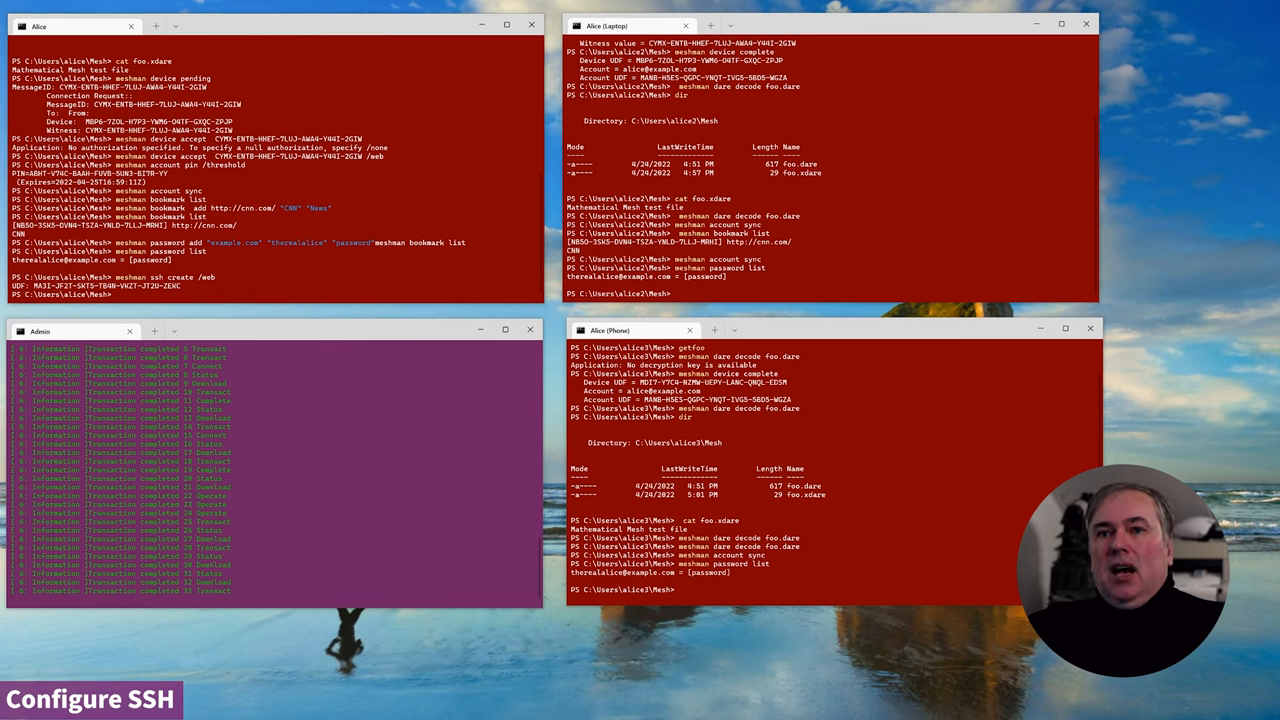
{"action": "type", "text": "meshman ssh get /private /file=d1_ssh_prv.pem"}
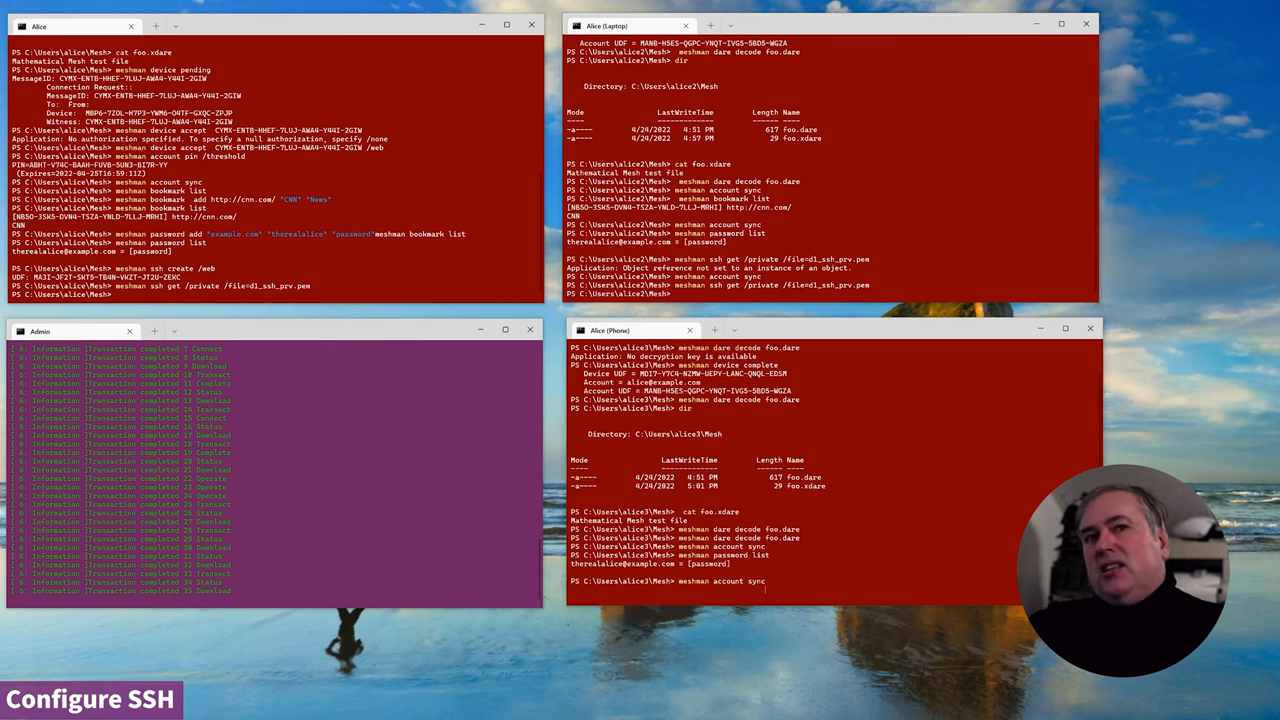
Step: Attempt the d1_ssh_prv.pem private-key export on the phone and list the laptop folder showing the file
{"action": "type", "text": "meshman ssh get /private /file=d1_ssh_prv.pem"}
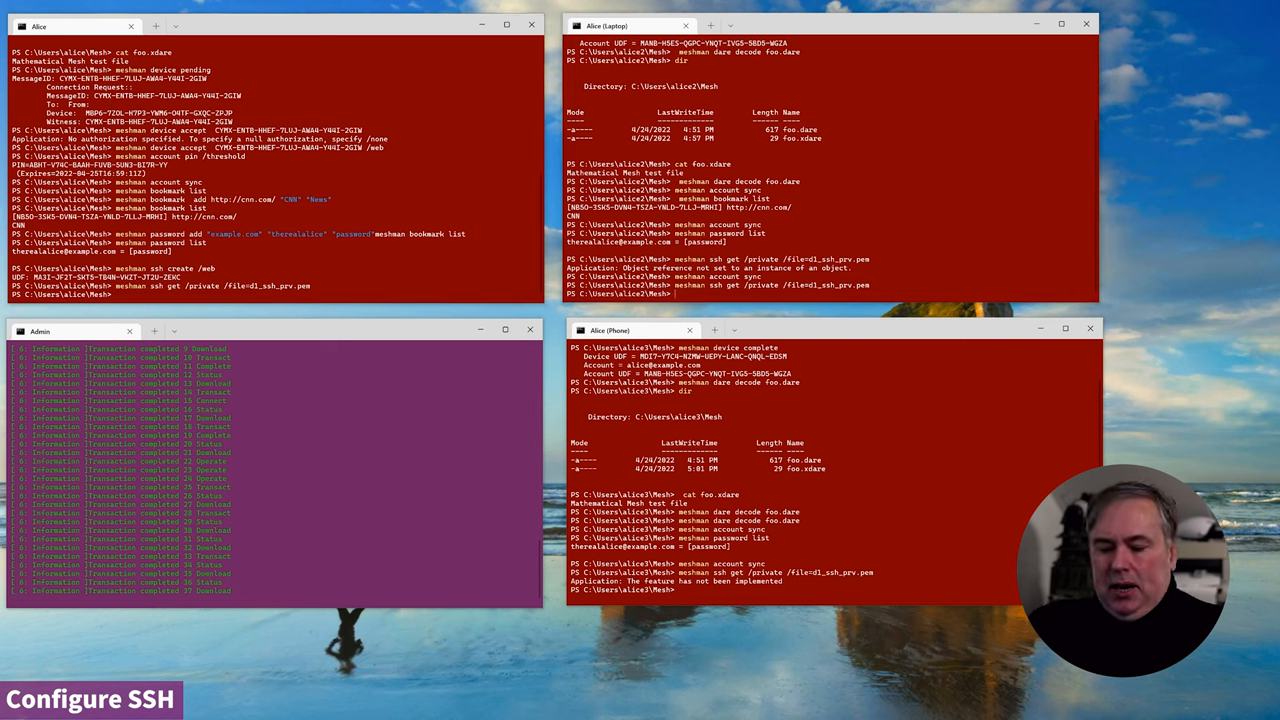
{"action": "type", "text": "dir"}
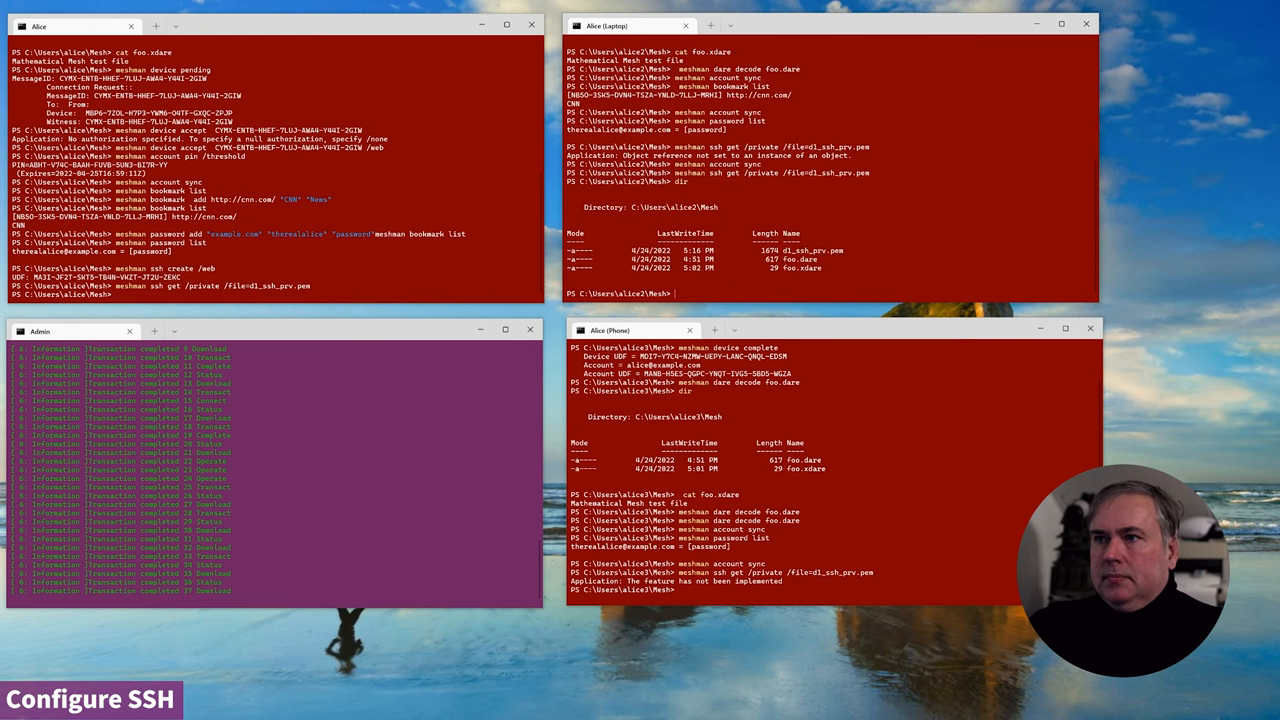
{"action": "type", "text": "cat  d1_ssh_prv.pem"}
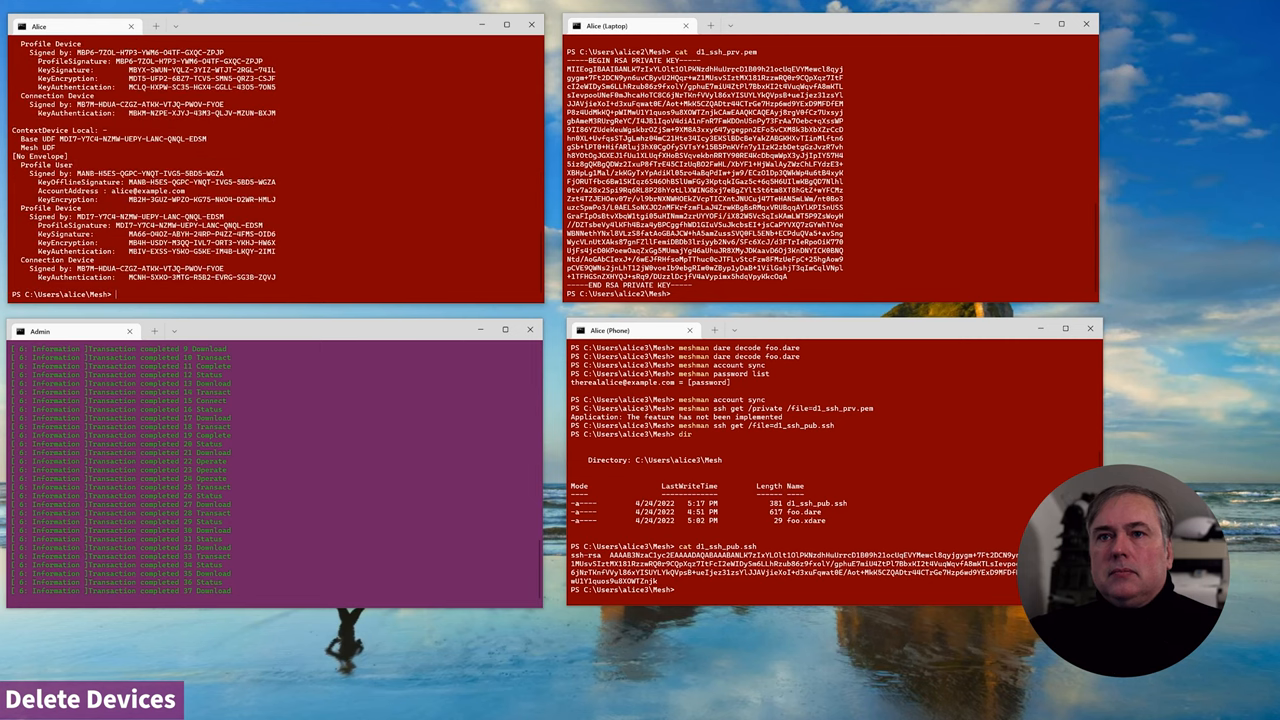
Step: After a bare 'device delete' fails, delete device MDI7-Y7C4-NZMW-UEPY-LANC-QNQL-EDSM from the account
{"action": "type", "text": "d"}
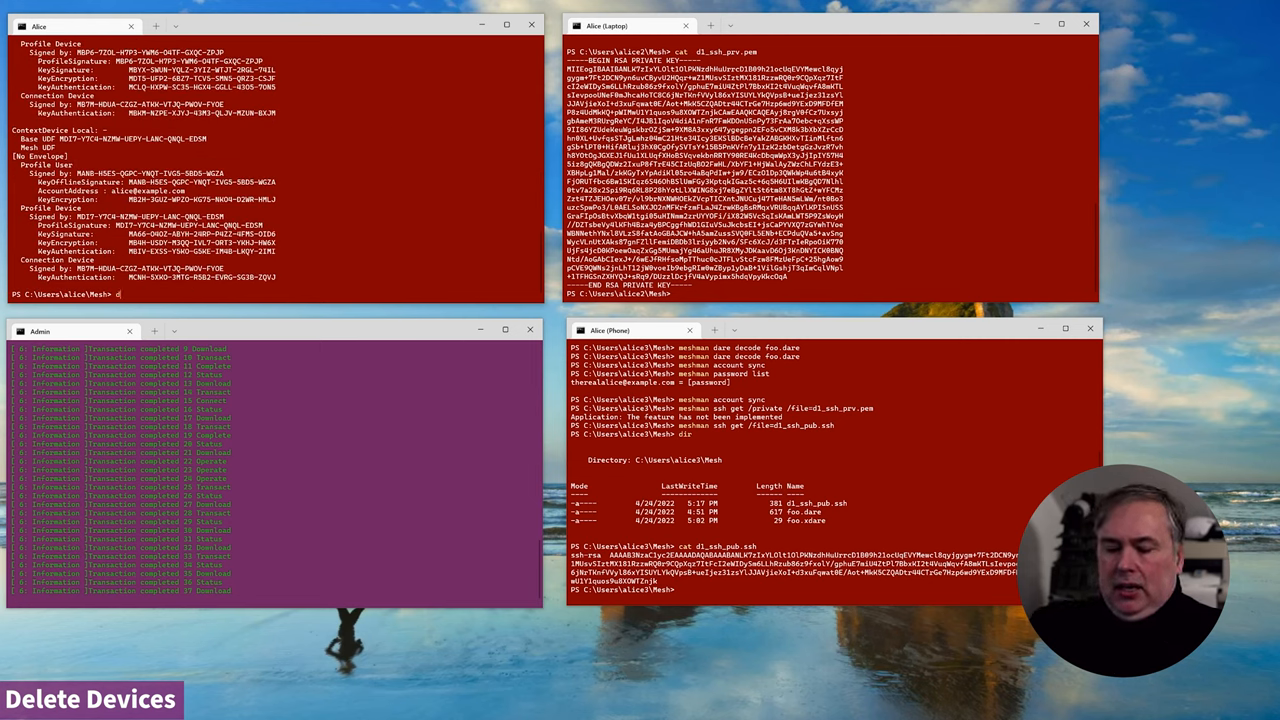
{"action": "type", "text": "evice del"}
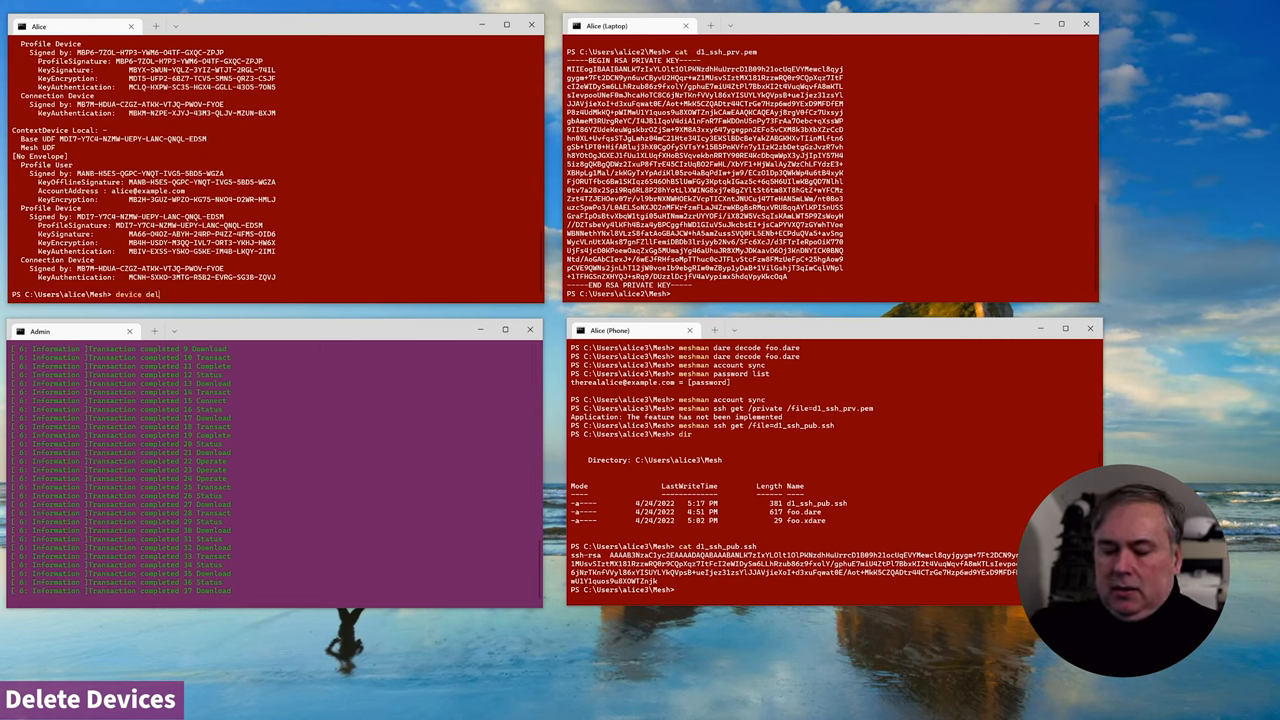
{"action": "type", "text": "ete"}
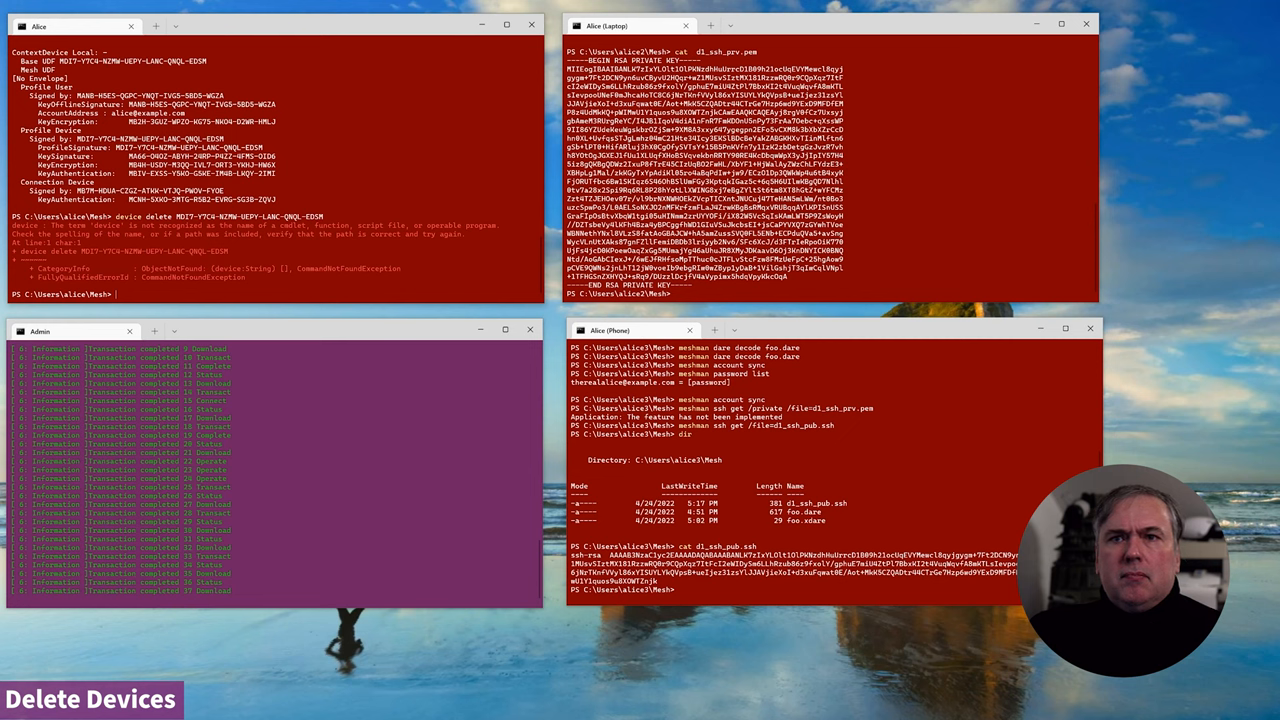
{"action": "type", "text": "device delete MDI7-Y7C4-NZMW-UEPY-LANC-QNQL-EDSM"}
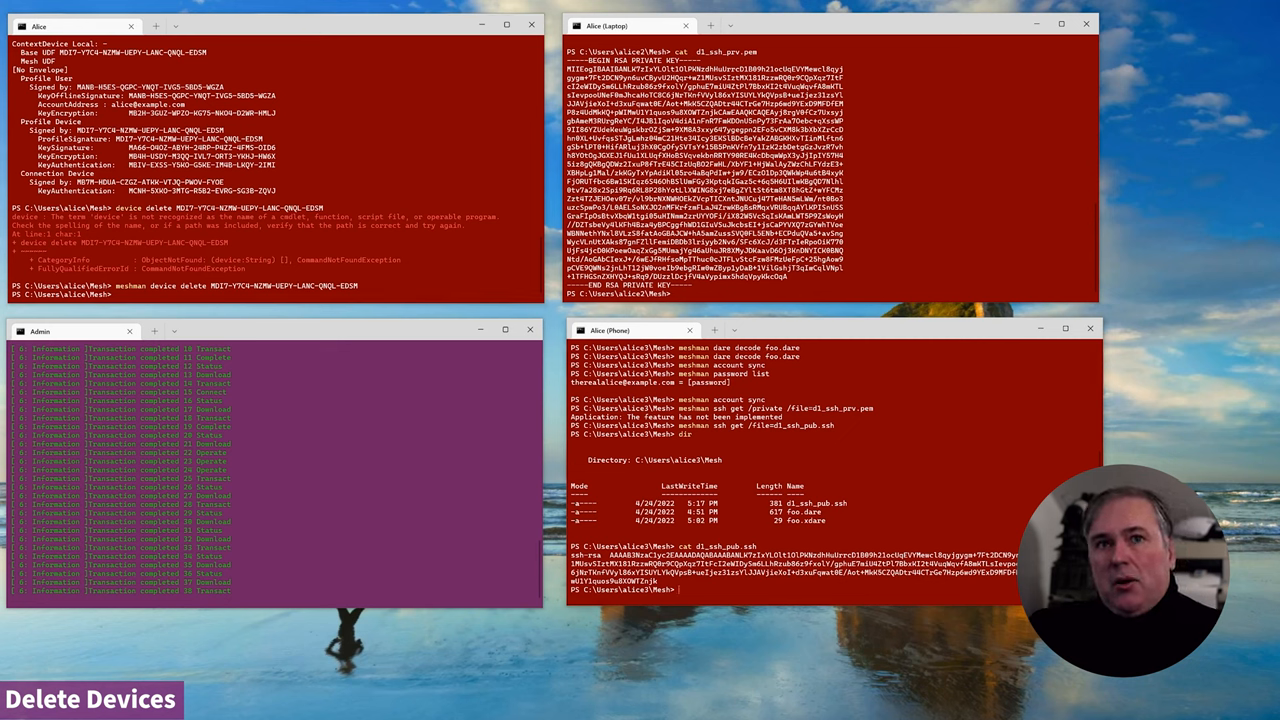
Step: Show d1_ssh_pub.ssh and sync the phone's account after its removal from Alice's Mesh
{"action": "type", "text": "cat d1_ssh_pub.ssh"}
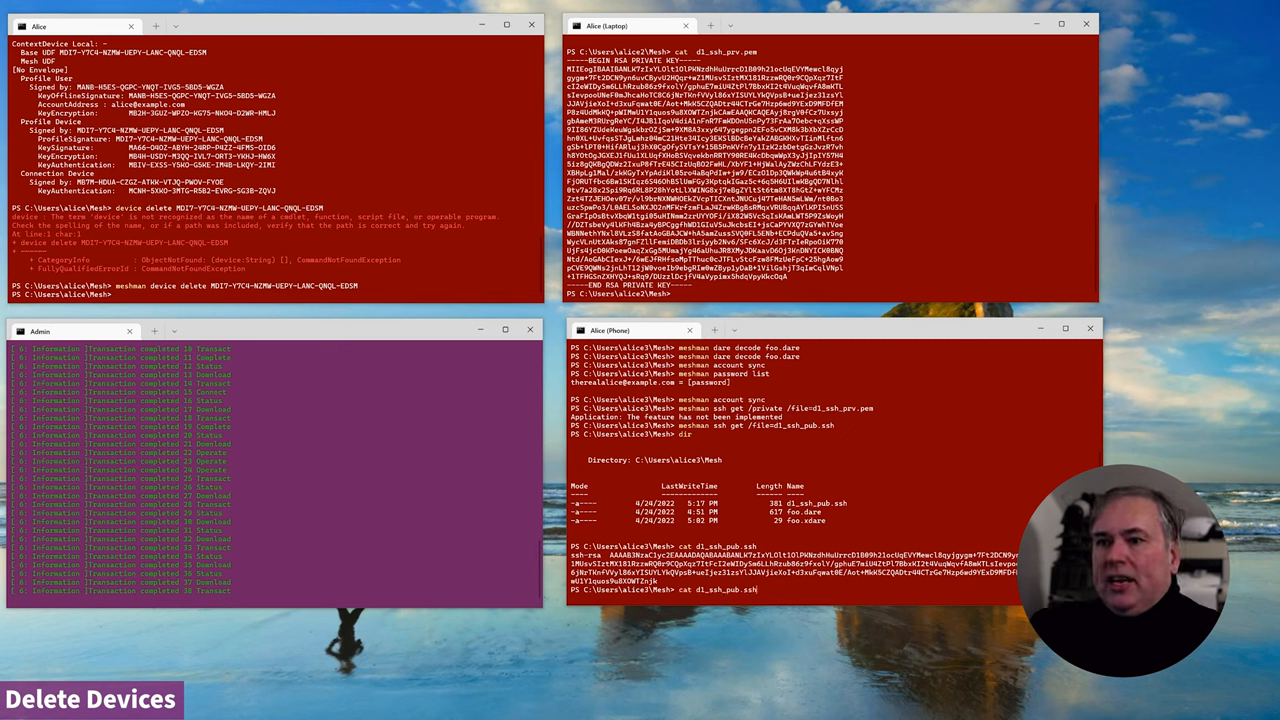
{"action": "type", "text": "meshman account sync"}
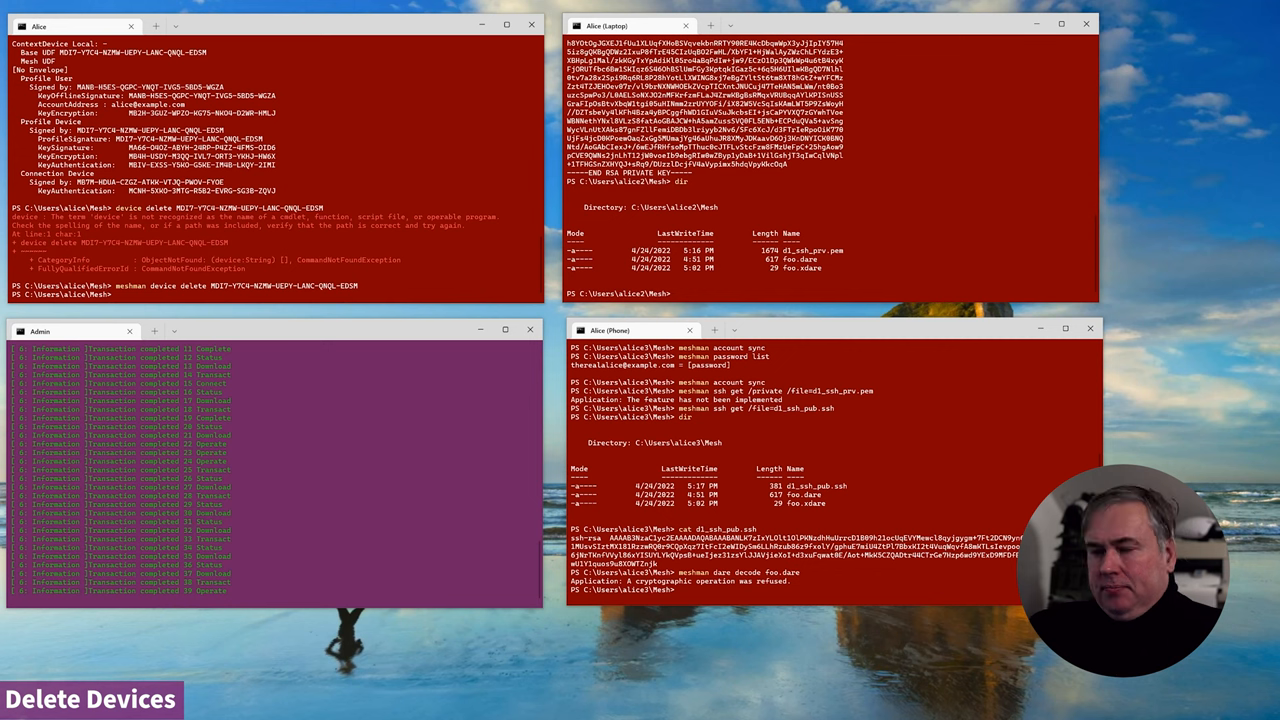
{"action": "type", "text": "a"}
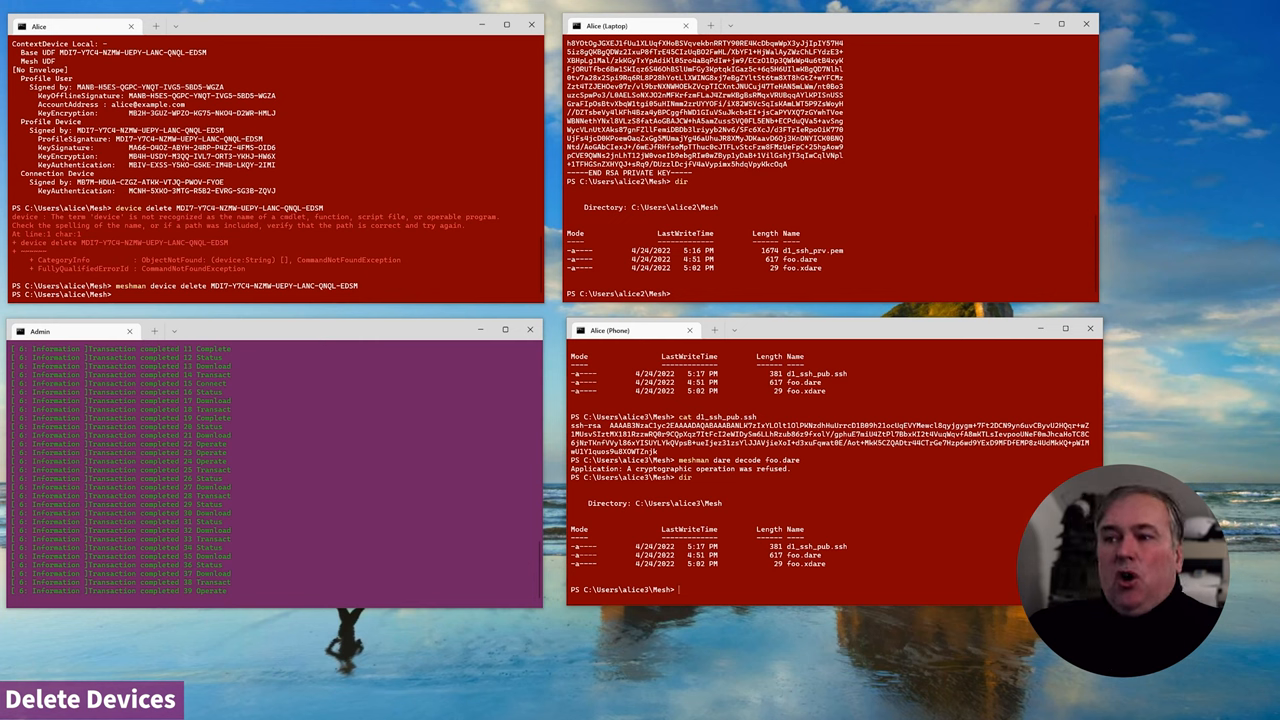
{"action": "type", "text": "cas"}
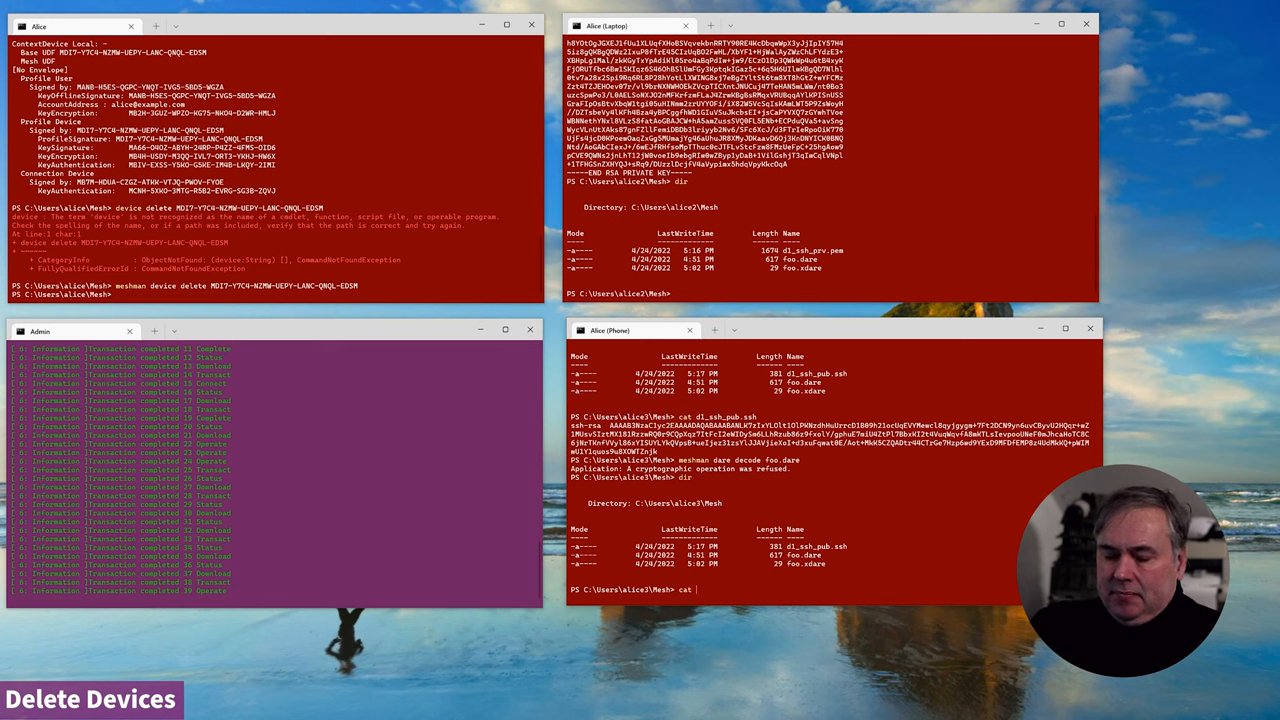
{"action": "type", "text": "foo.xdare"}
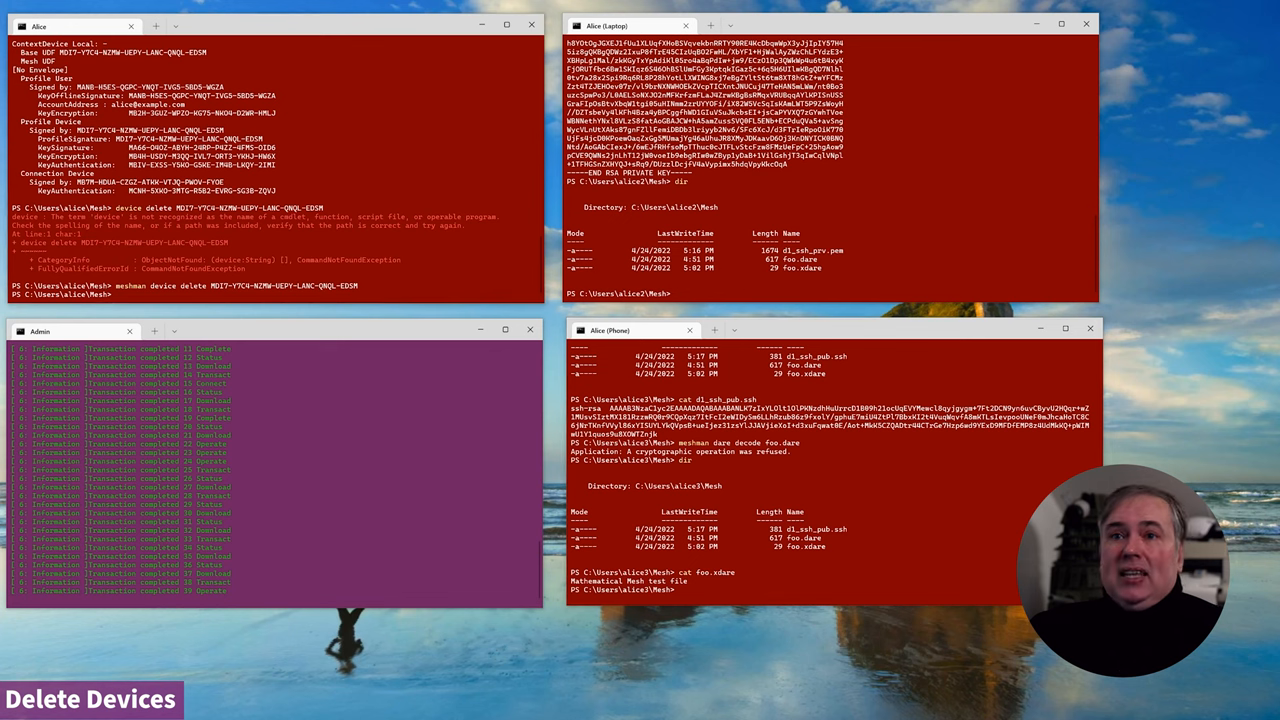
{"action": "type", "text": "meshman device delete MDI7-Y7C4-NZMW-UEPY-LANC-QNQL-EDS"}
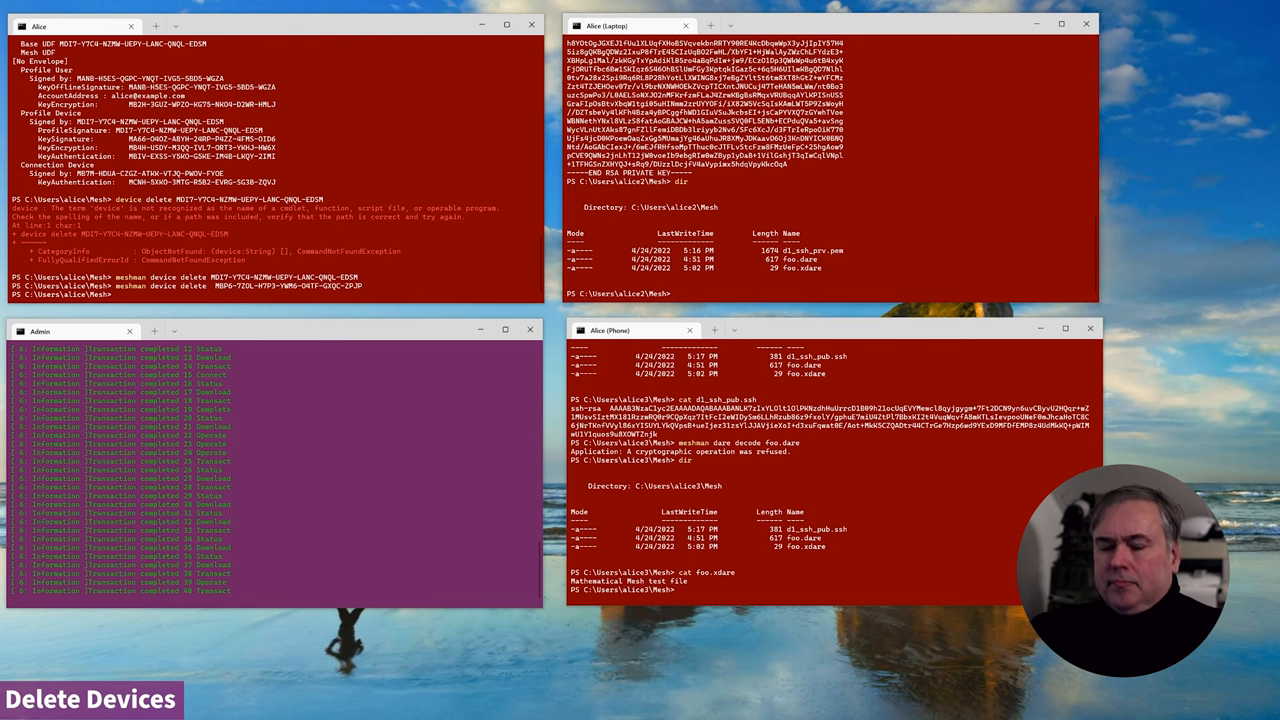
Step: On the laptop, retrieve the private SSH key to d1_ssh_prv.pem, list bookmarks, and retry decoding foo.dare
{"action": "type", "text": "meshman ssh get /private /file=d1_ssh_prv.pem"}
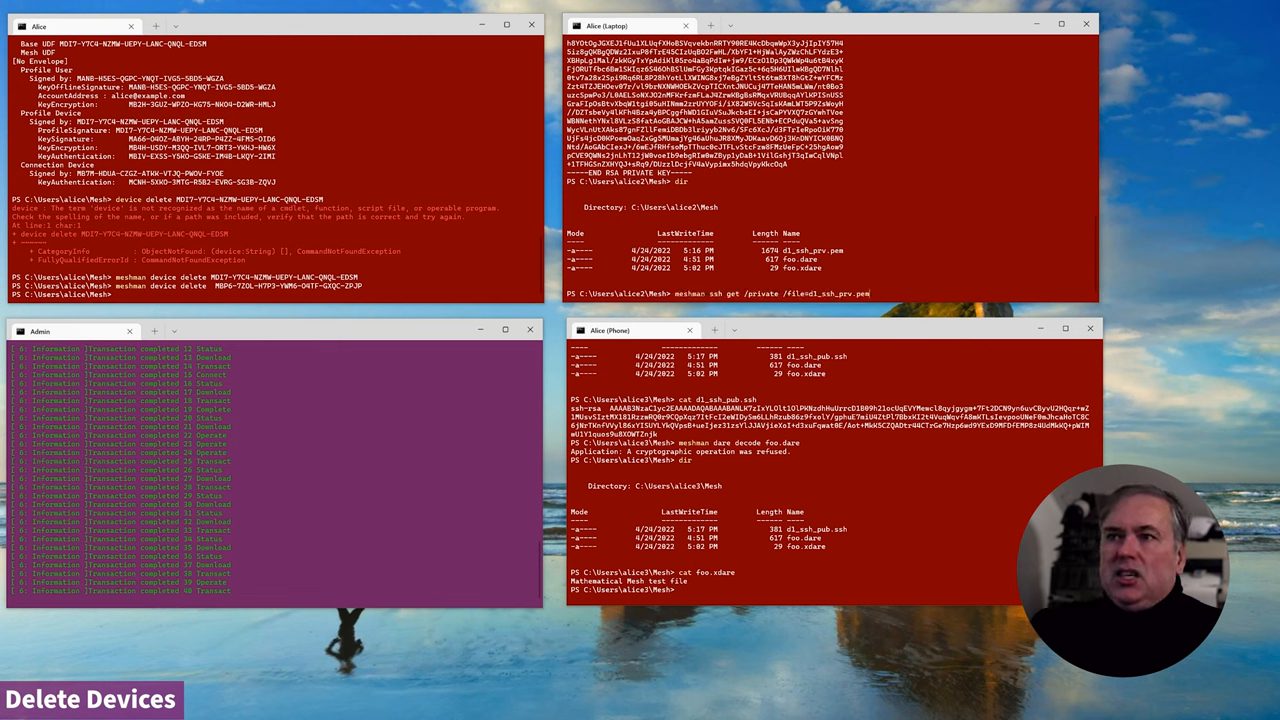
{"action": "type", "text": "meshman bookmark list"}
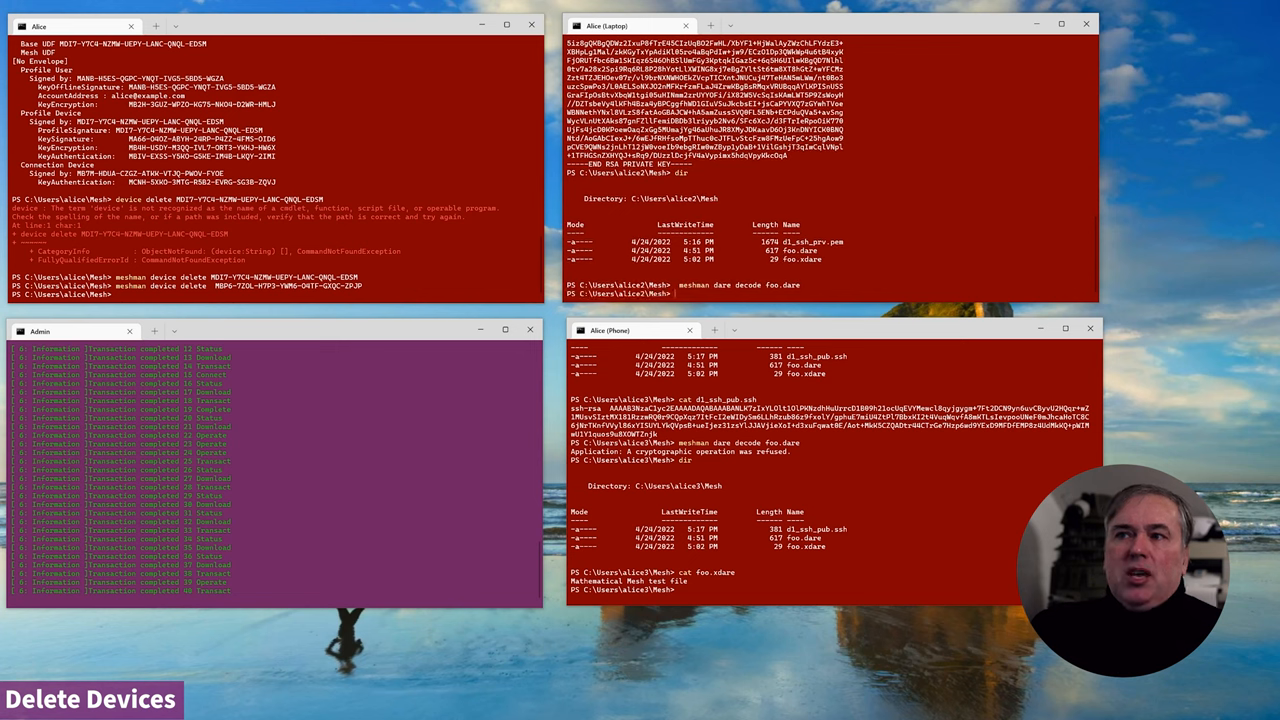
{"action": "type", "text": "meshman dare decode foo.dare"}
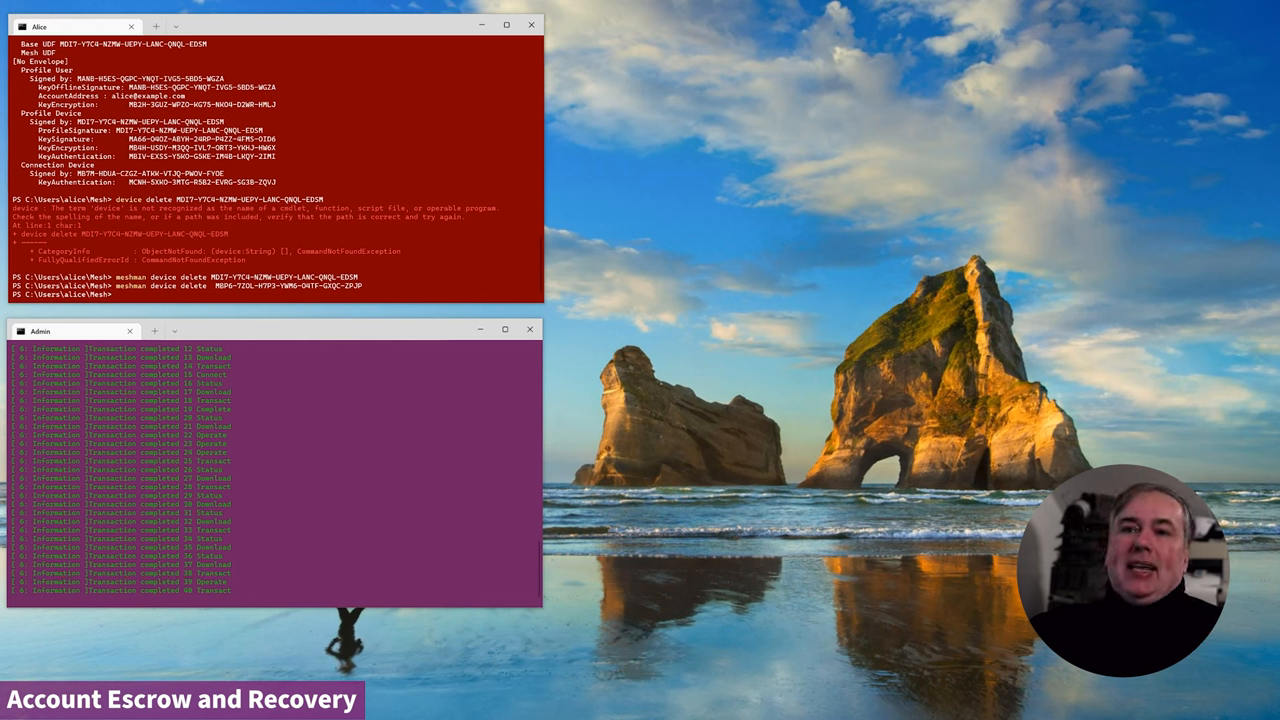
Step: Enter 'meshman account escrow 2 3' at Alice's prompt to prepare a 2-of-3 escrow
{"action": "type", "text": "meshman account escrow 2 3"}
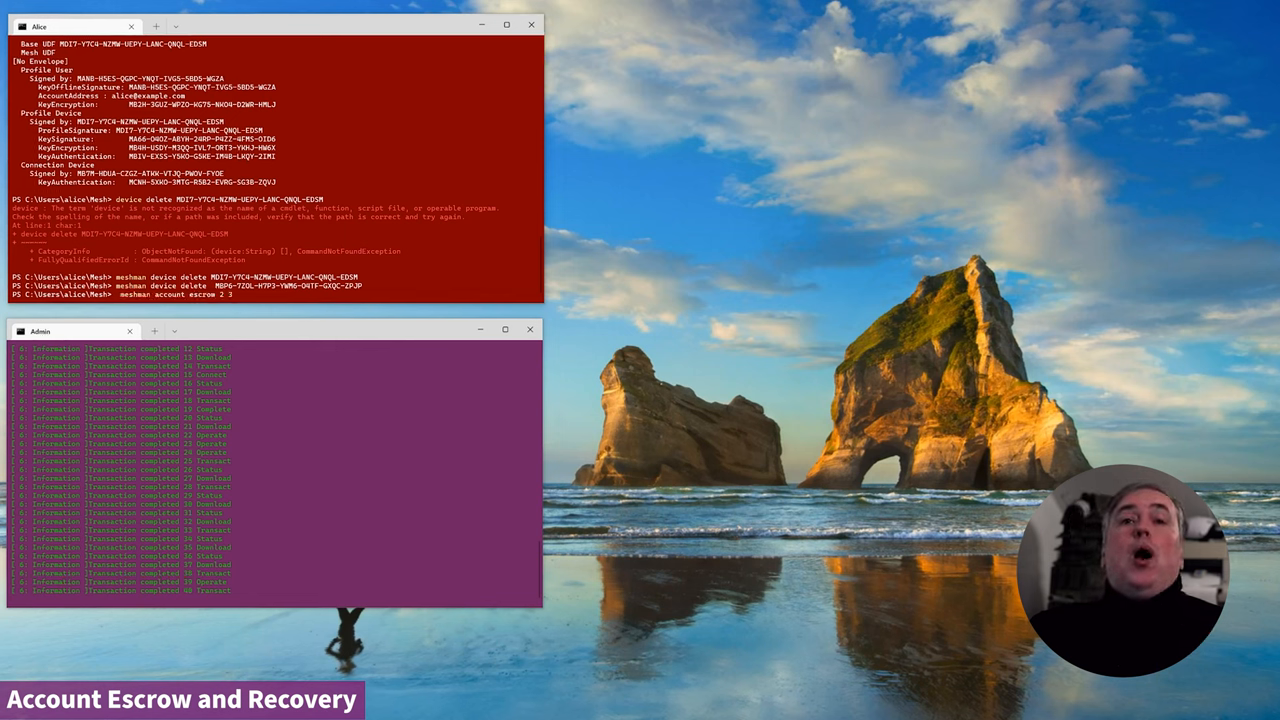